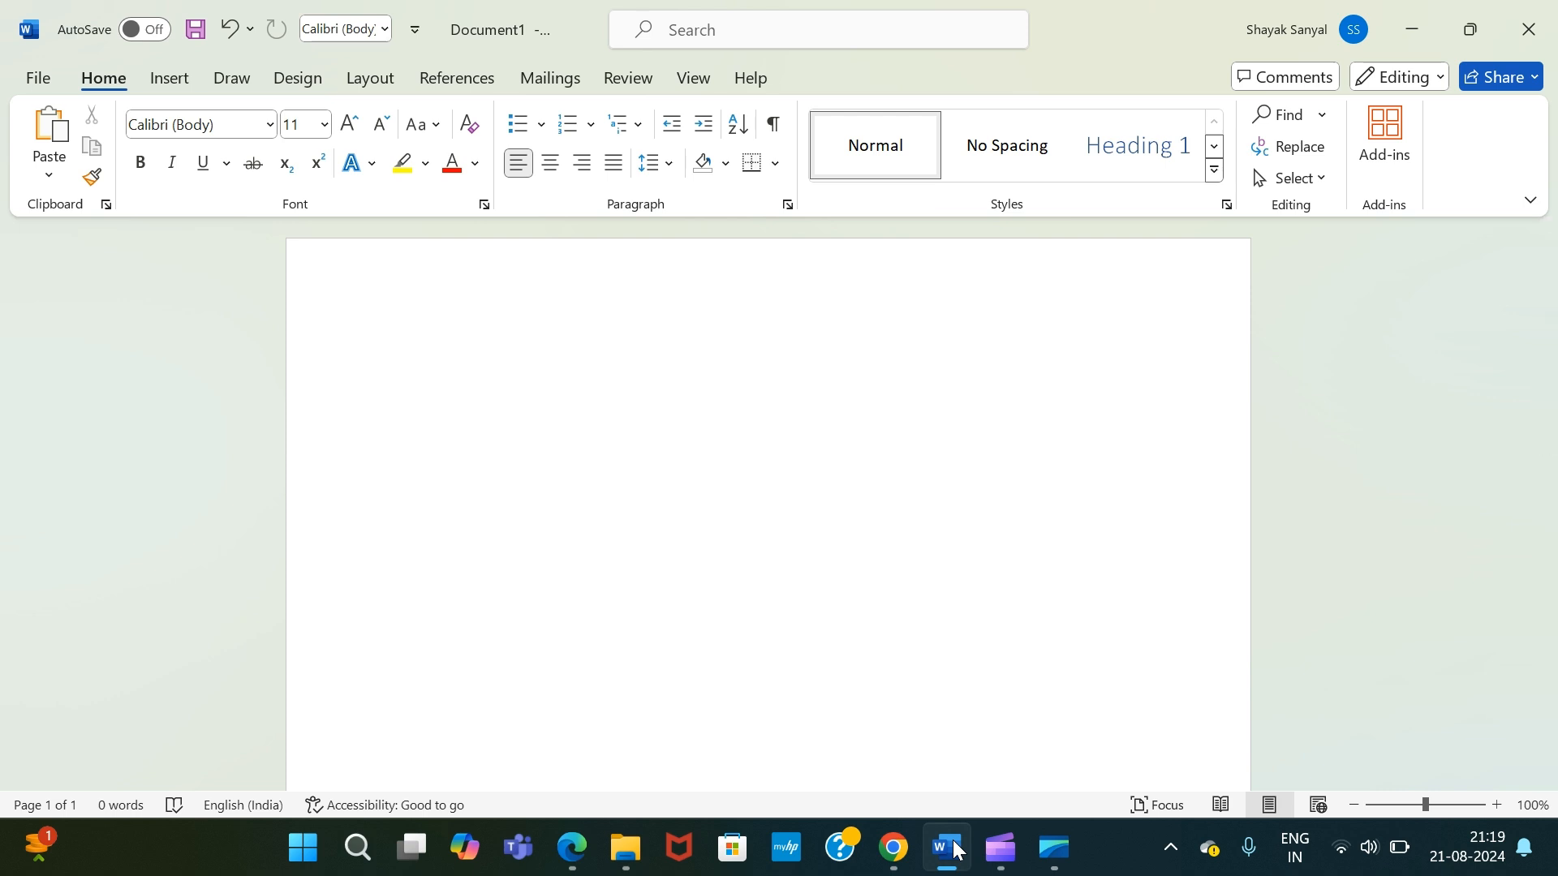
- Open the Insert ribbon's Shapes gallery while the document is still blank
left_click(402, 366)
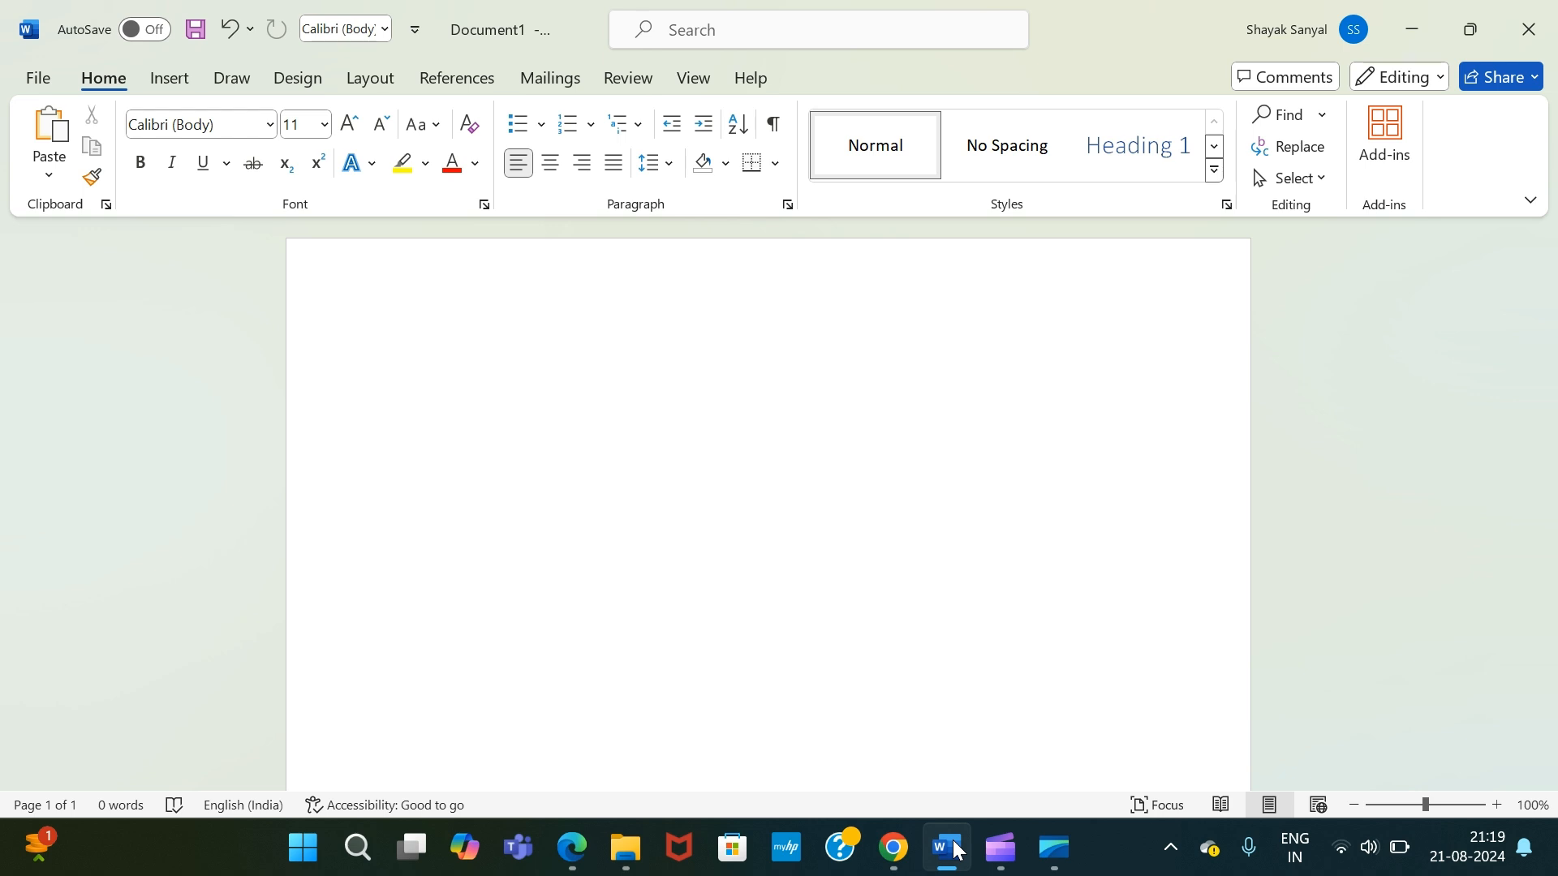
left_click(403, 366)
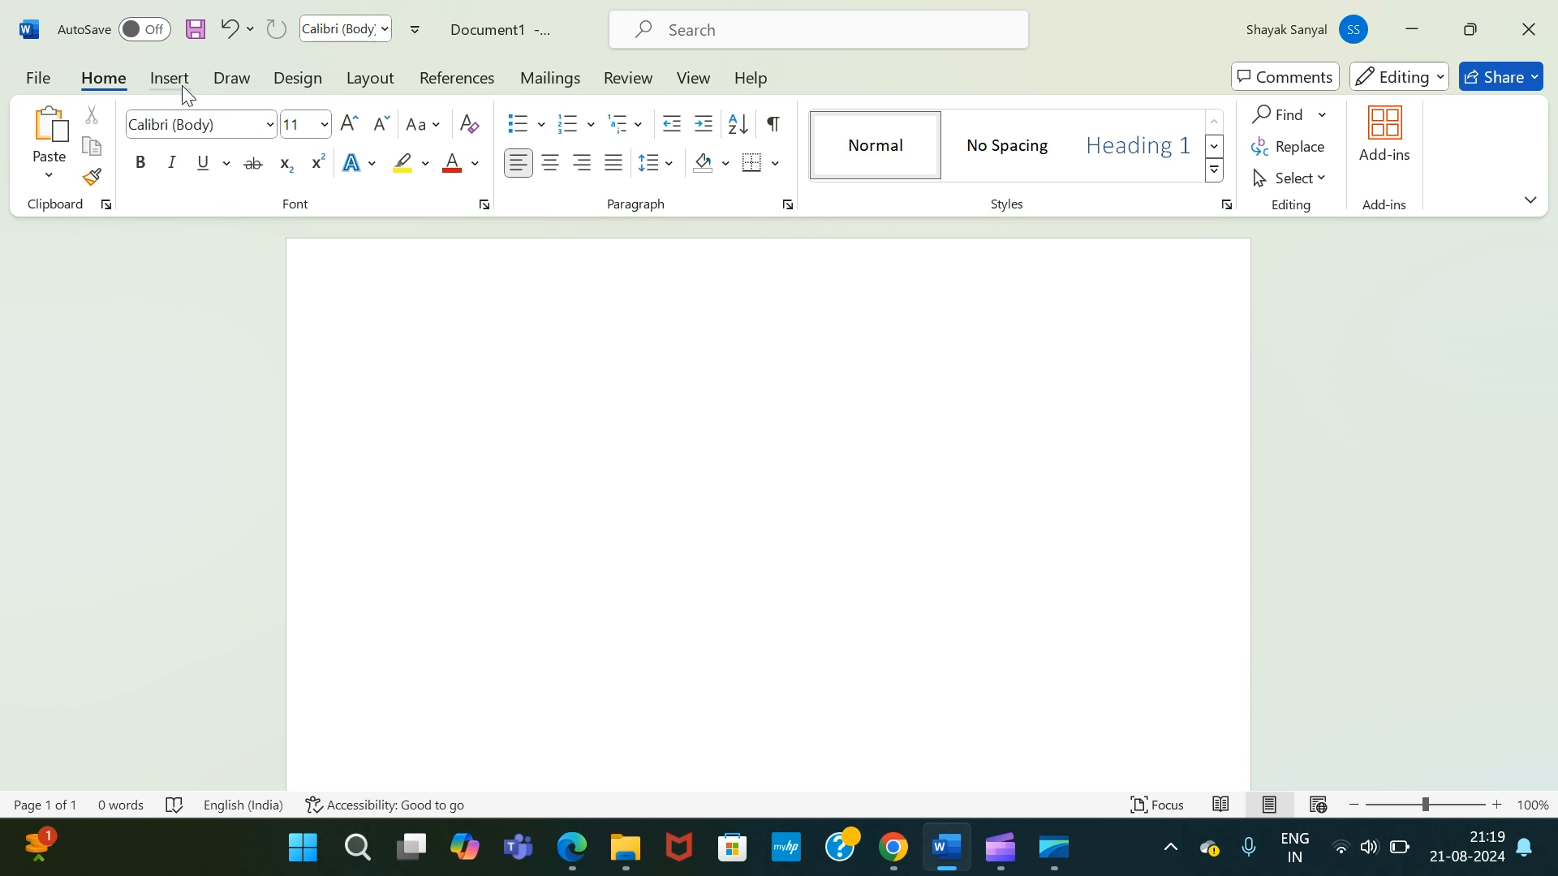
left_click(168, 78)
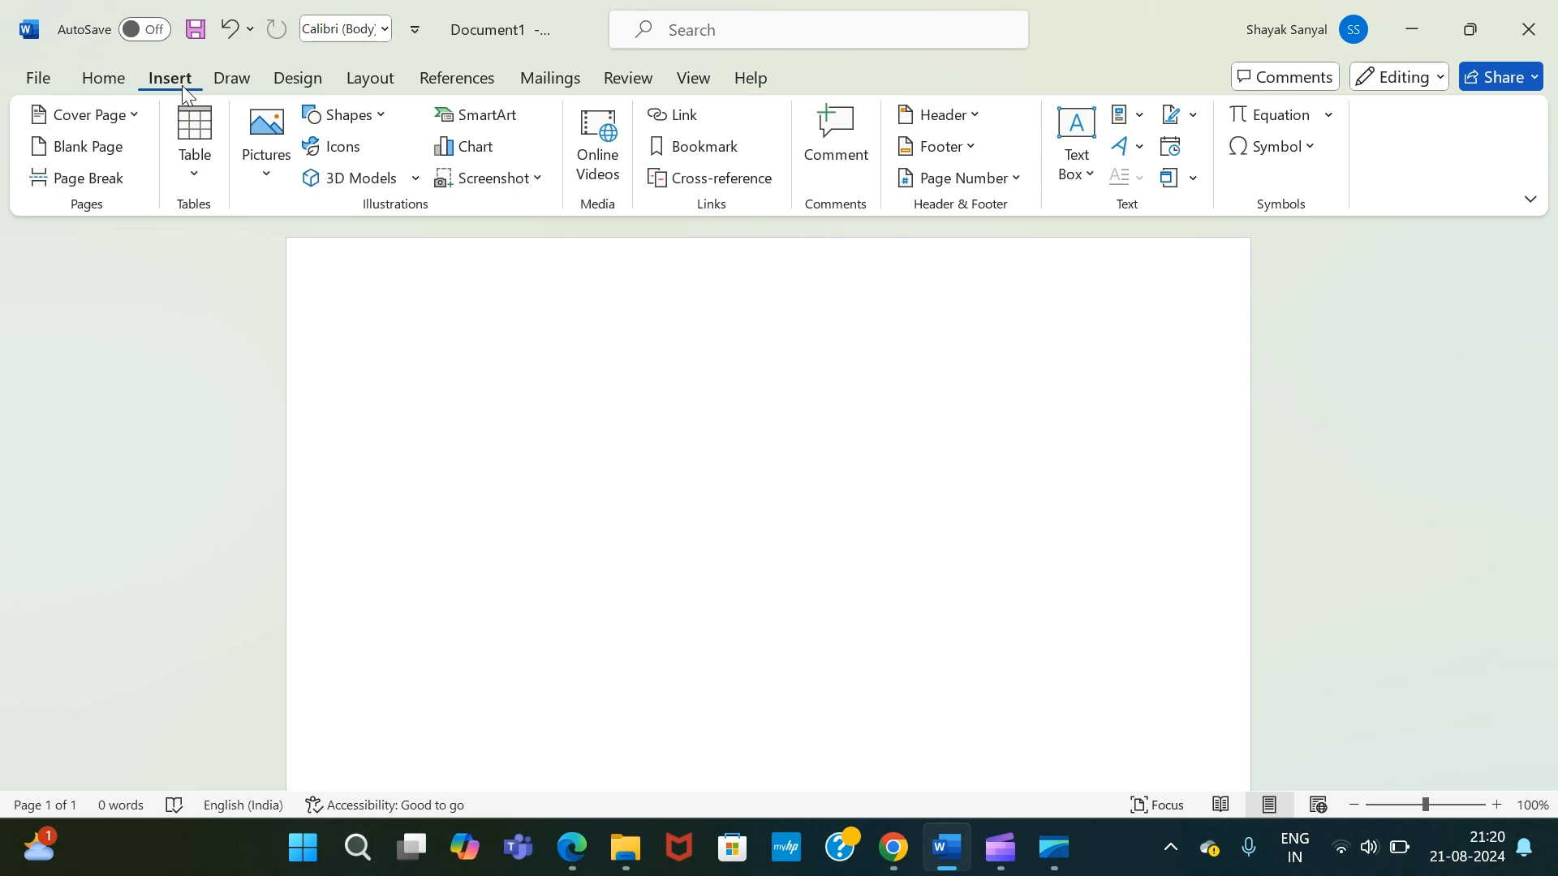
left_click(403, 365)
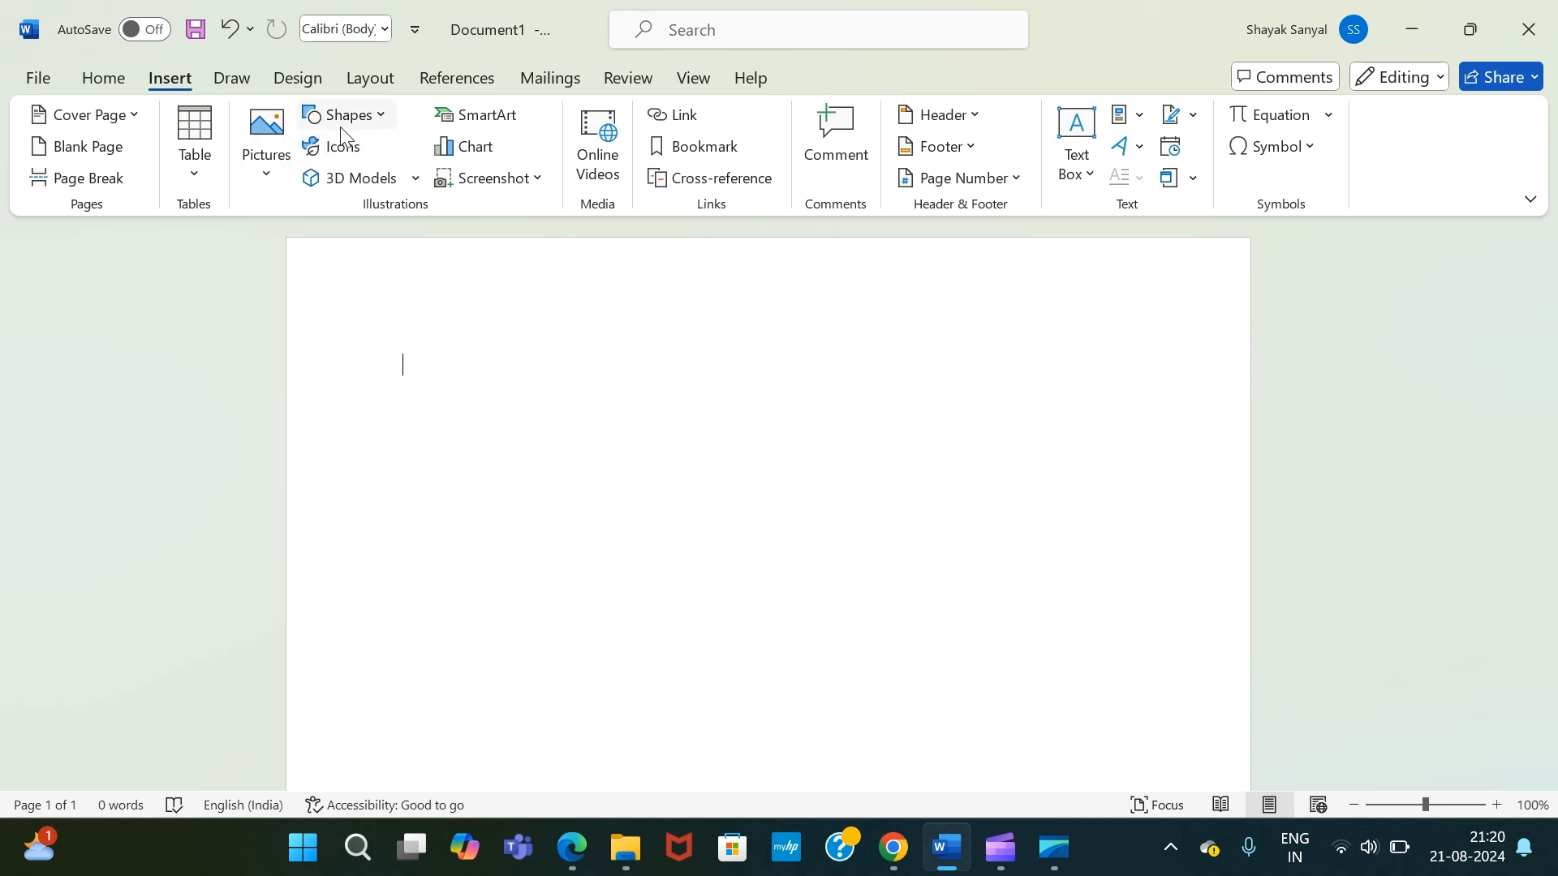
mouse_move(346, 115)
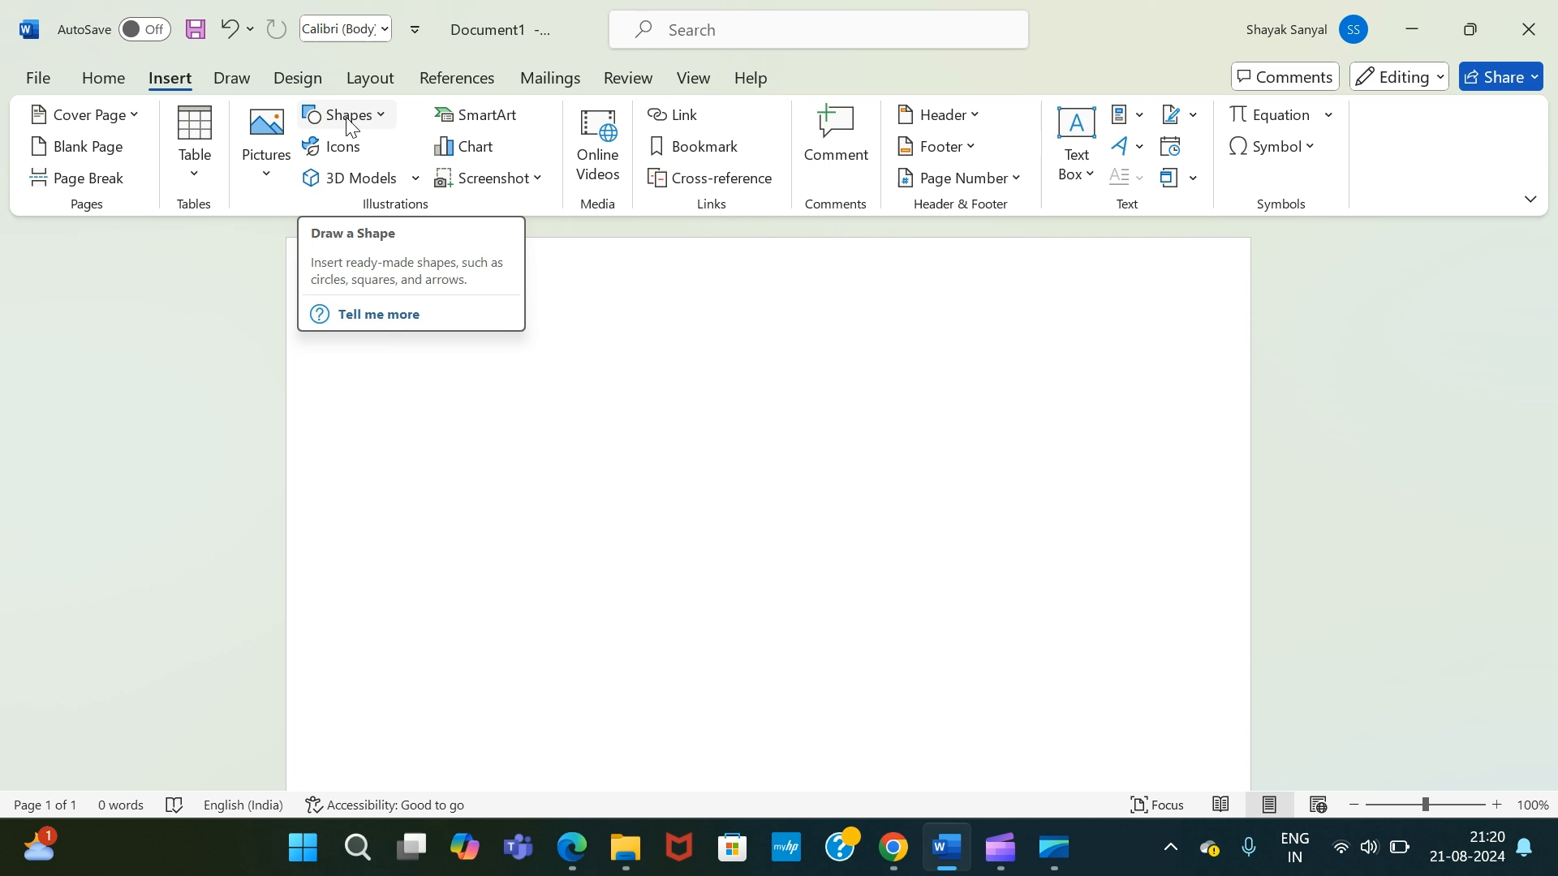
left_click(345, 114)
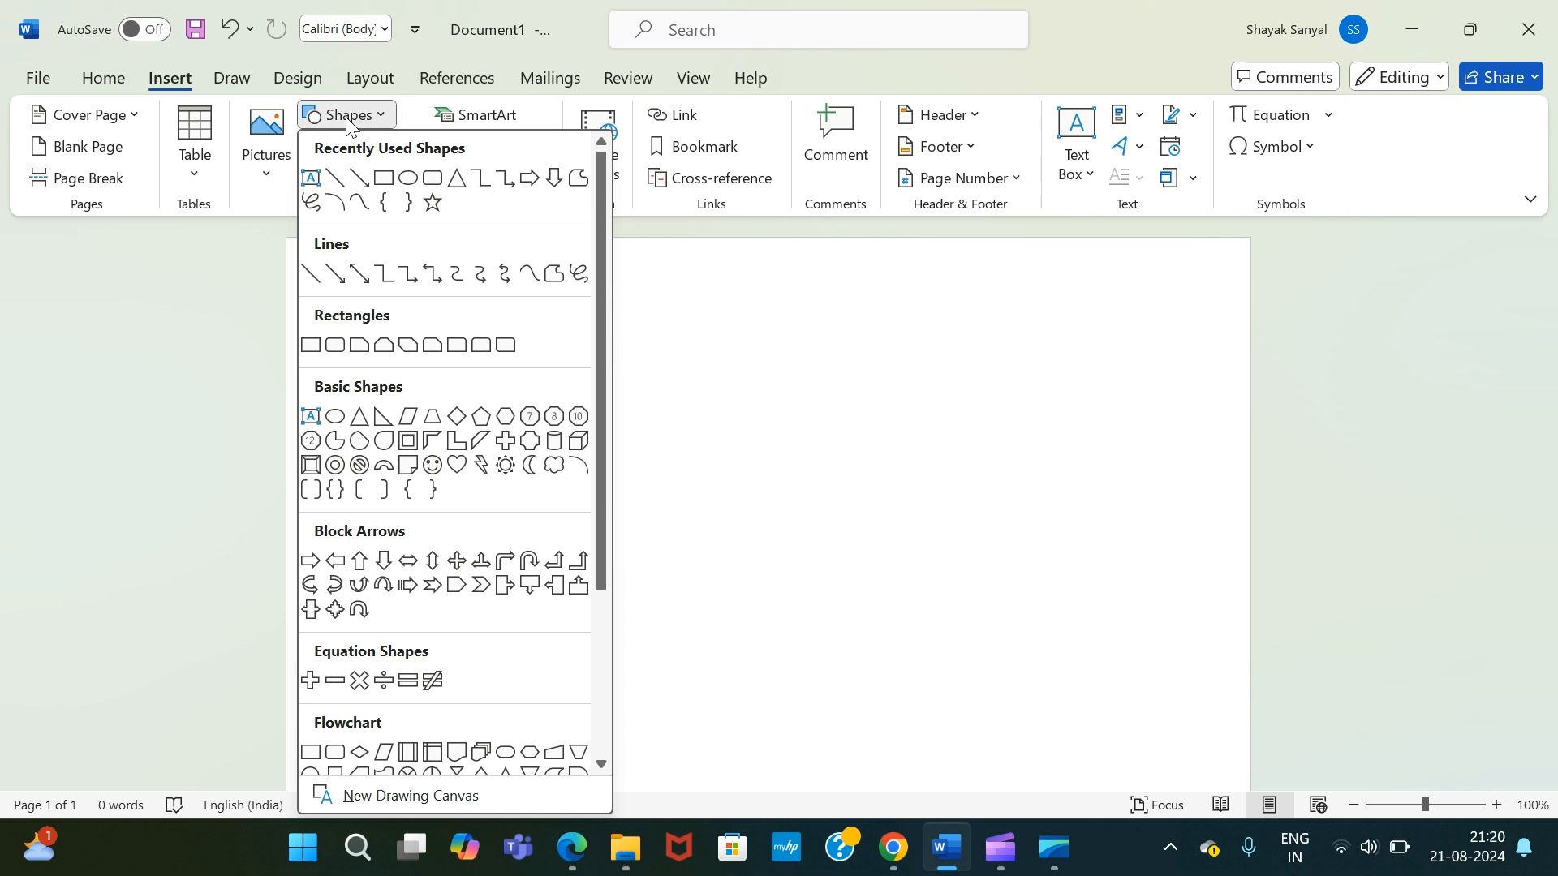
mouse_move(356, 326)
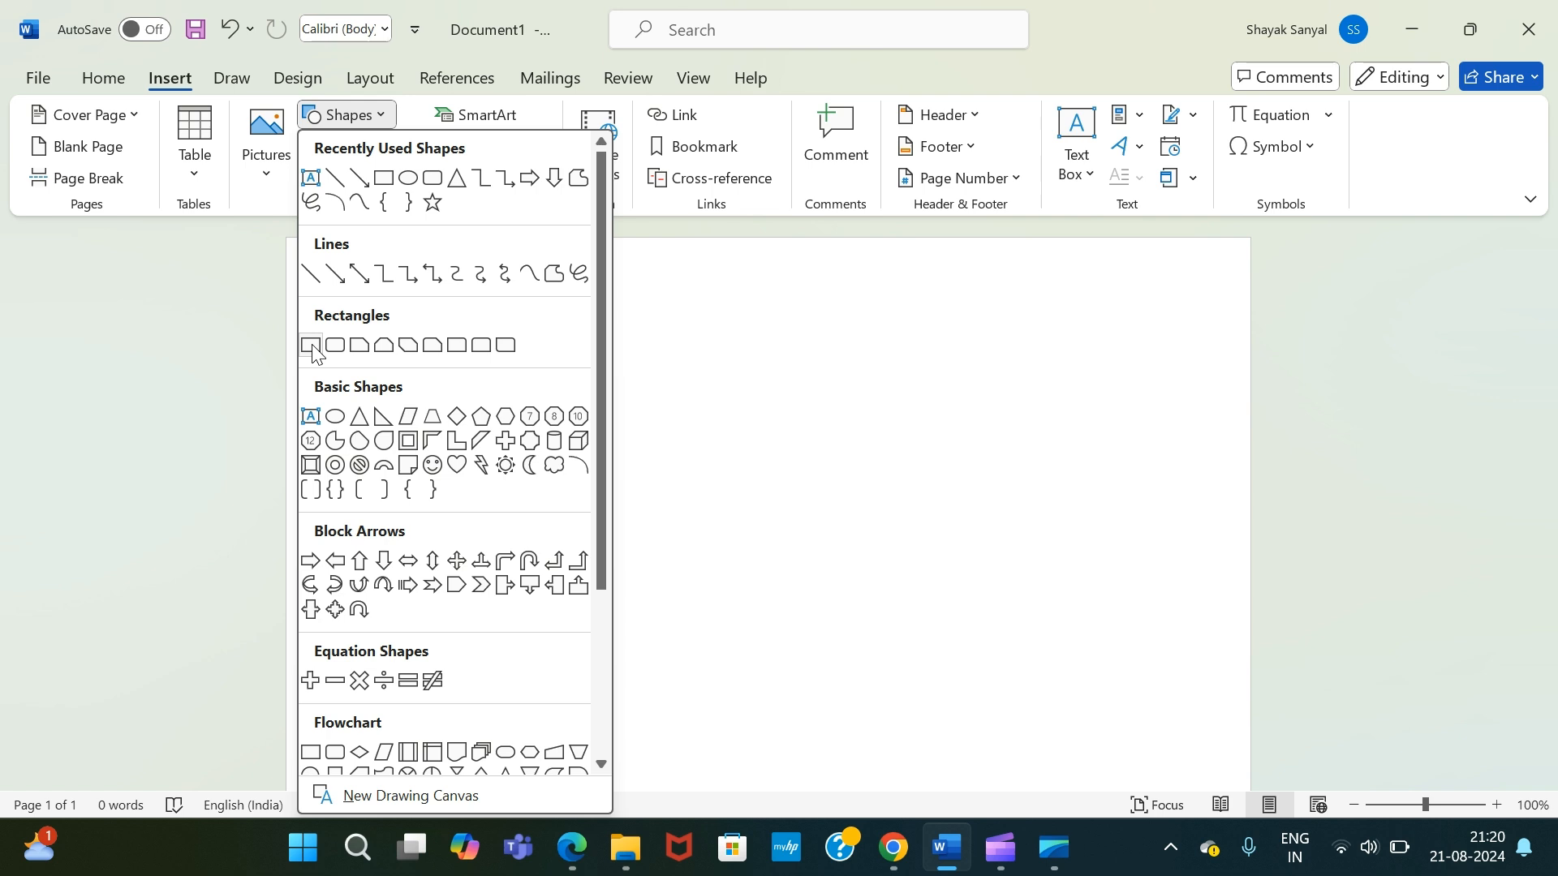
- Draw a rectangle about 6 cm by 10.81 cm in the upper middle of the page
left_click(311, 345)
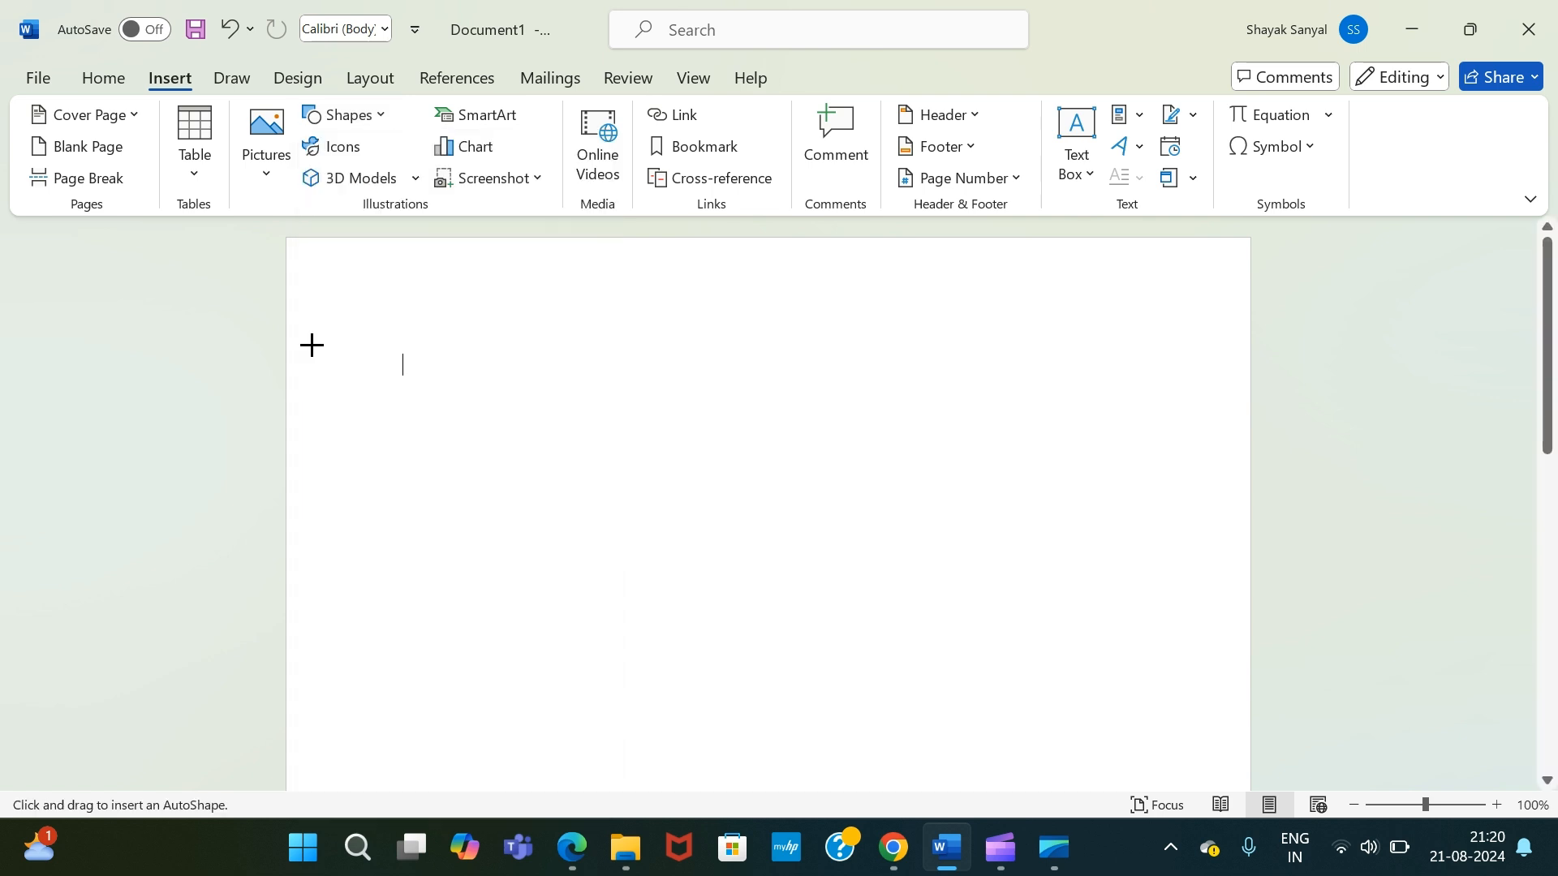
mouse_move(508, 371)
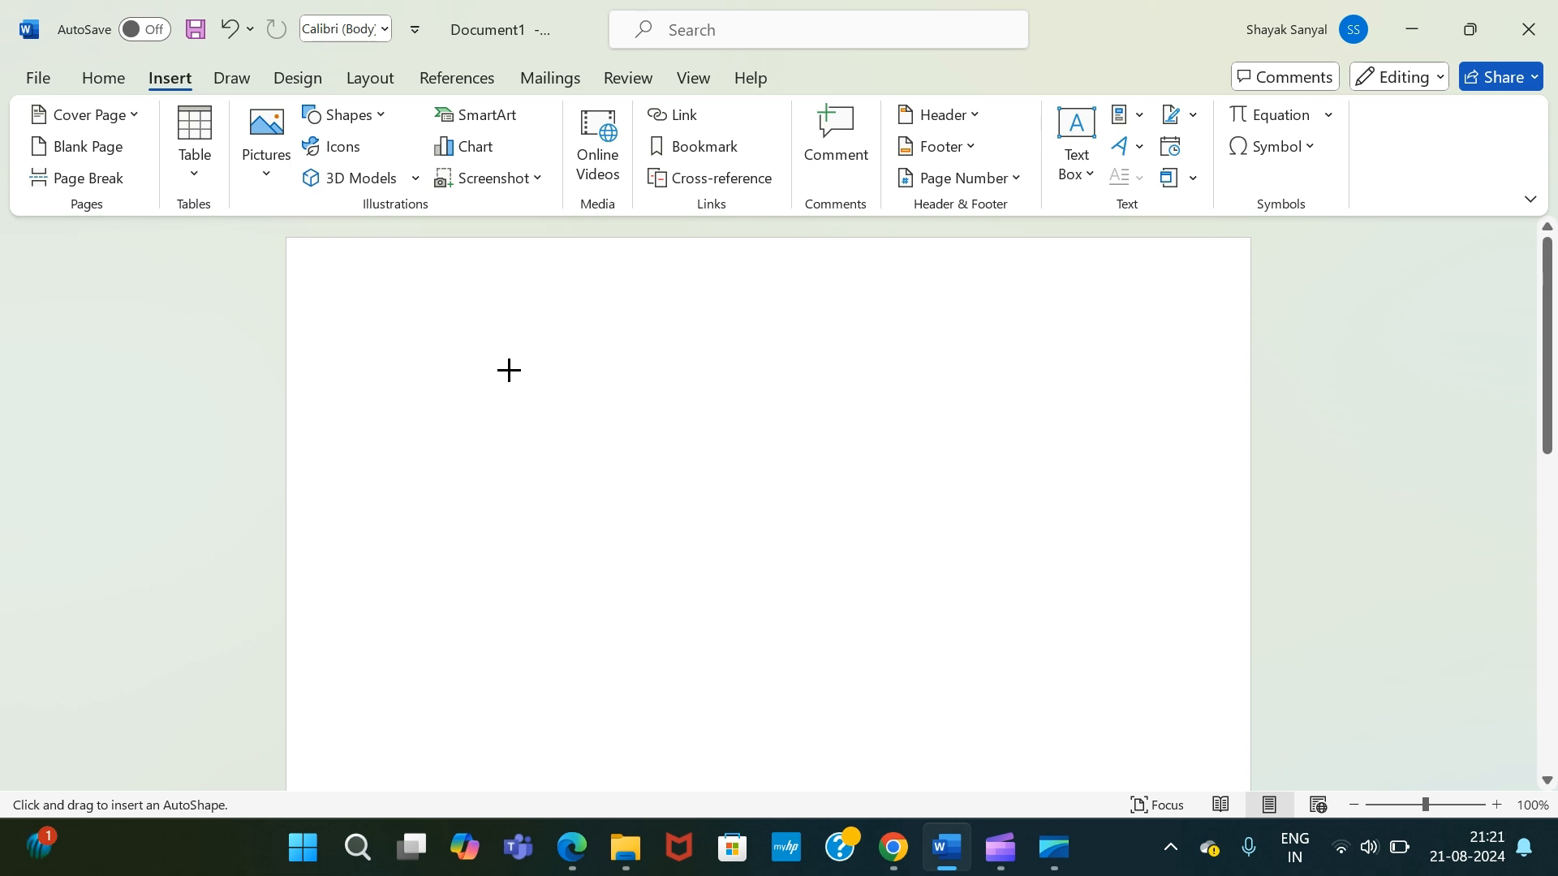
left_click_drag(508, 370, 849, 562)
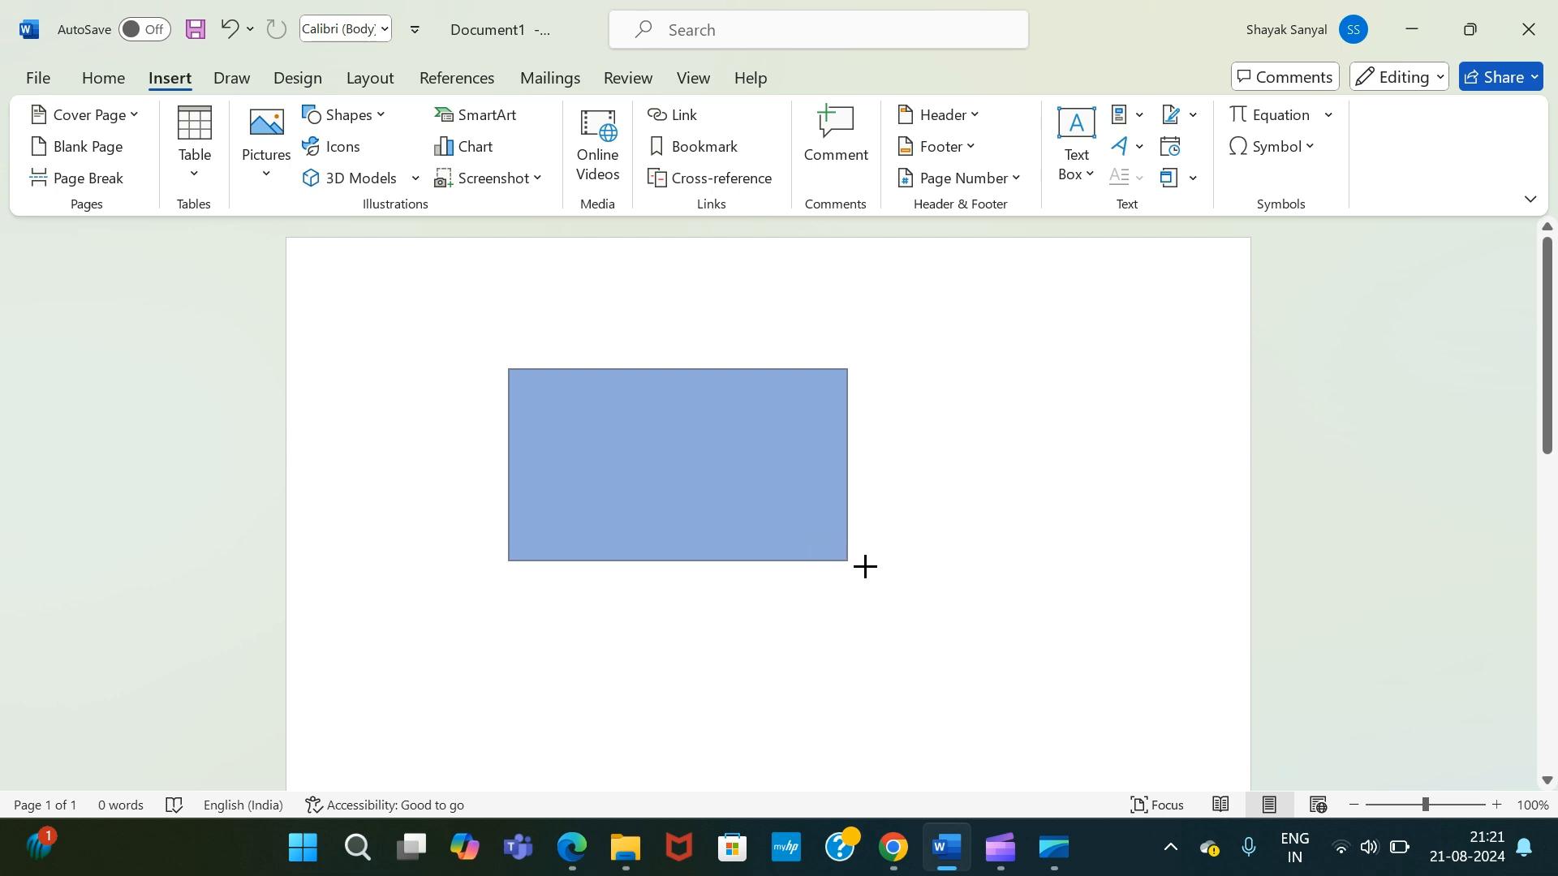
left_click_drag(866, 568, 1003, 641)
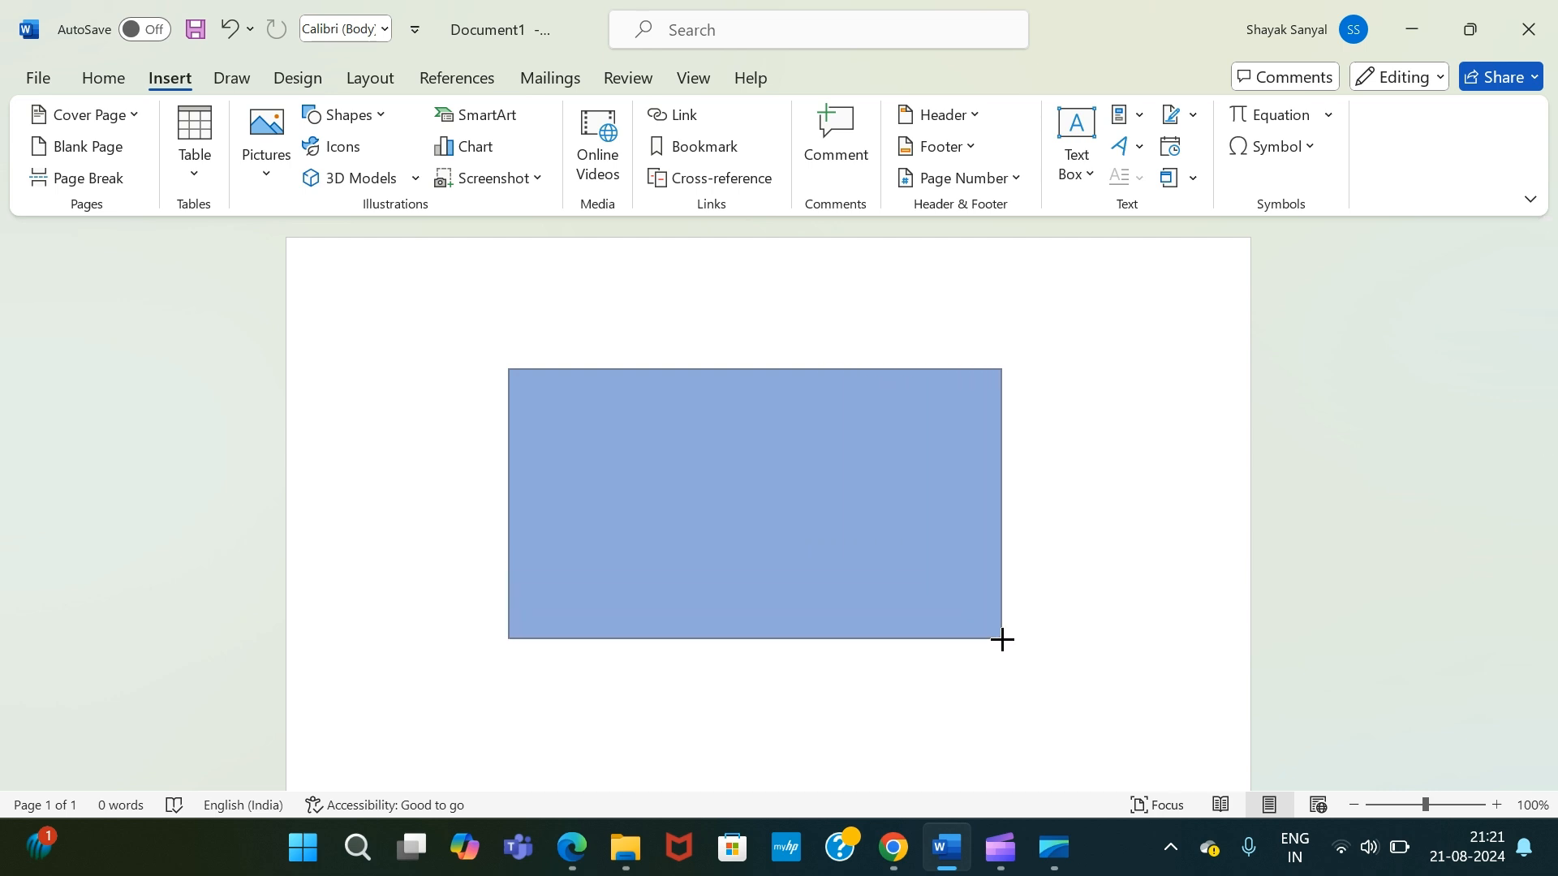
left_click_drag(1003, 641, 1006, 647)
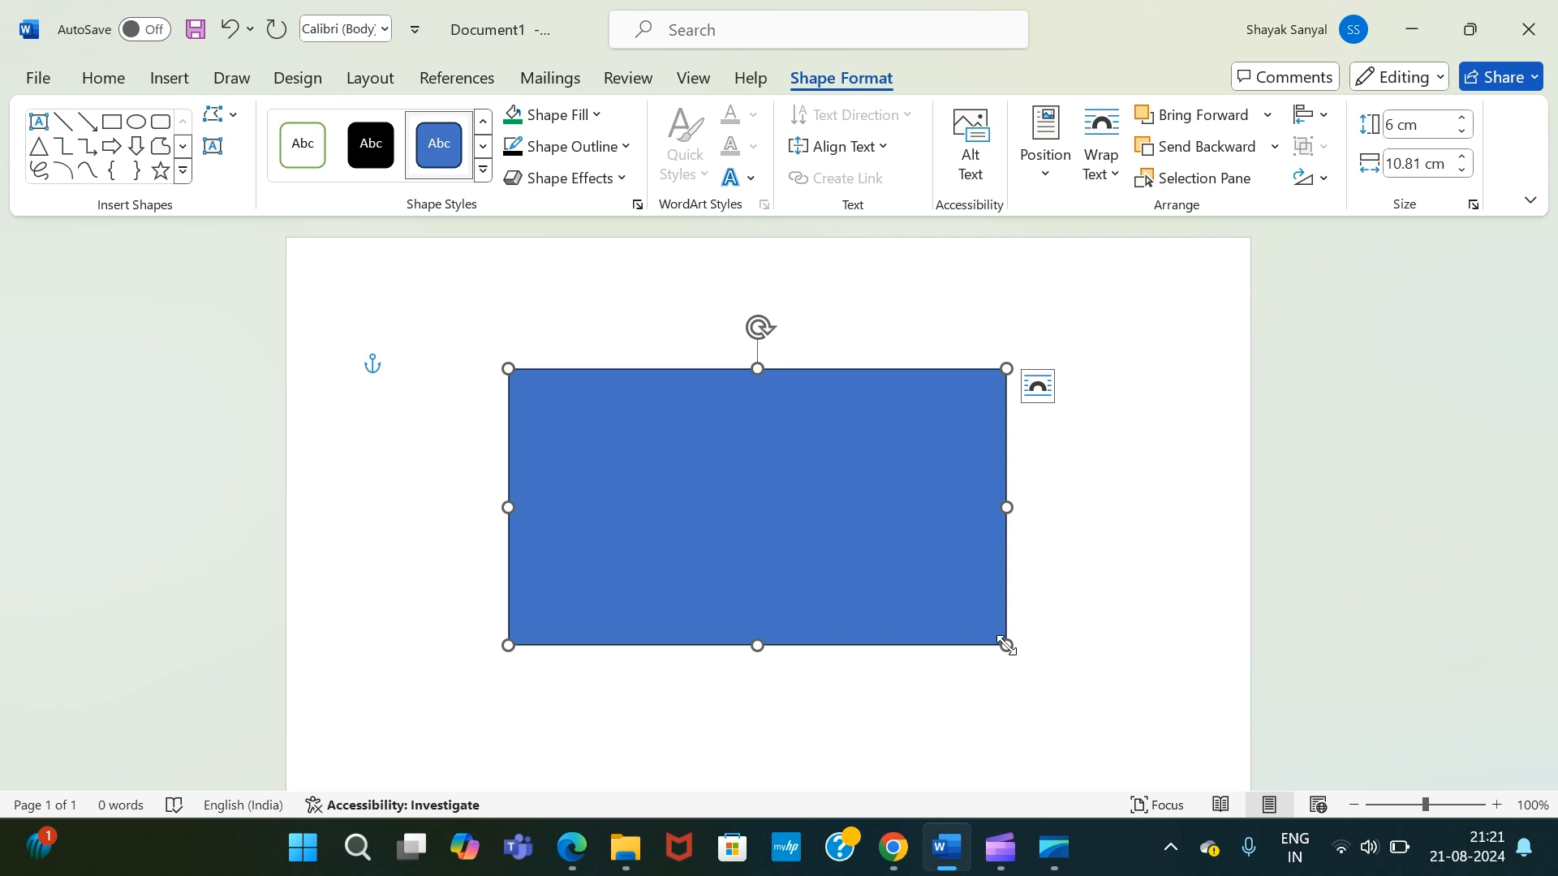
mouse_move(969, 624)
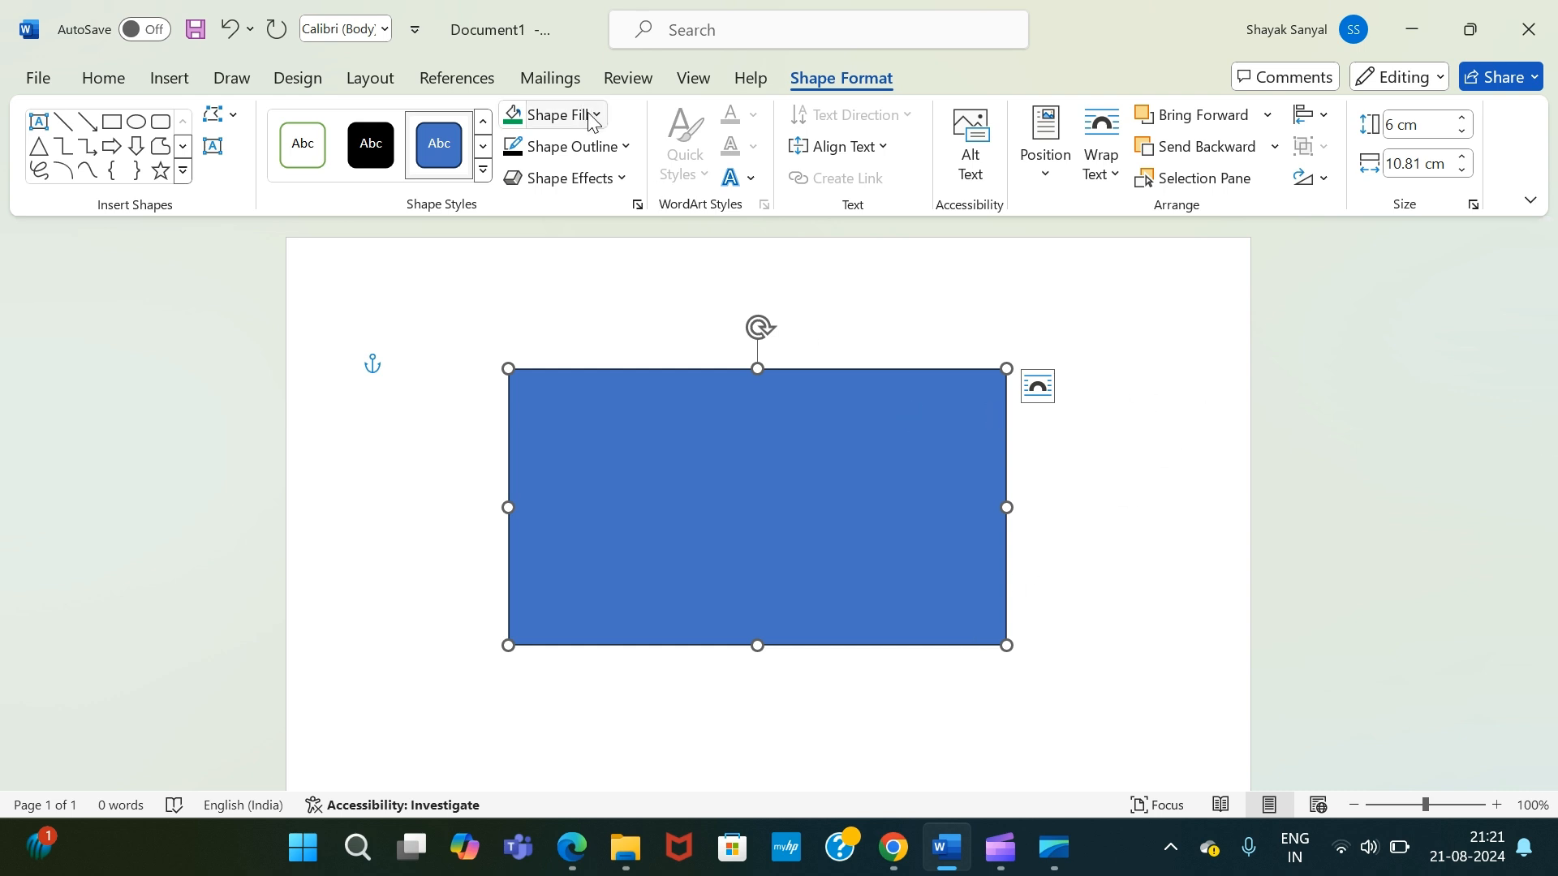
mouse_move(553, 115)
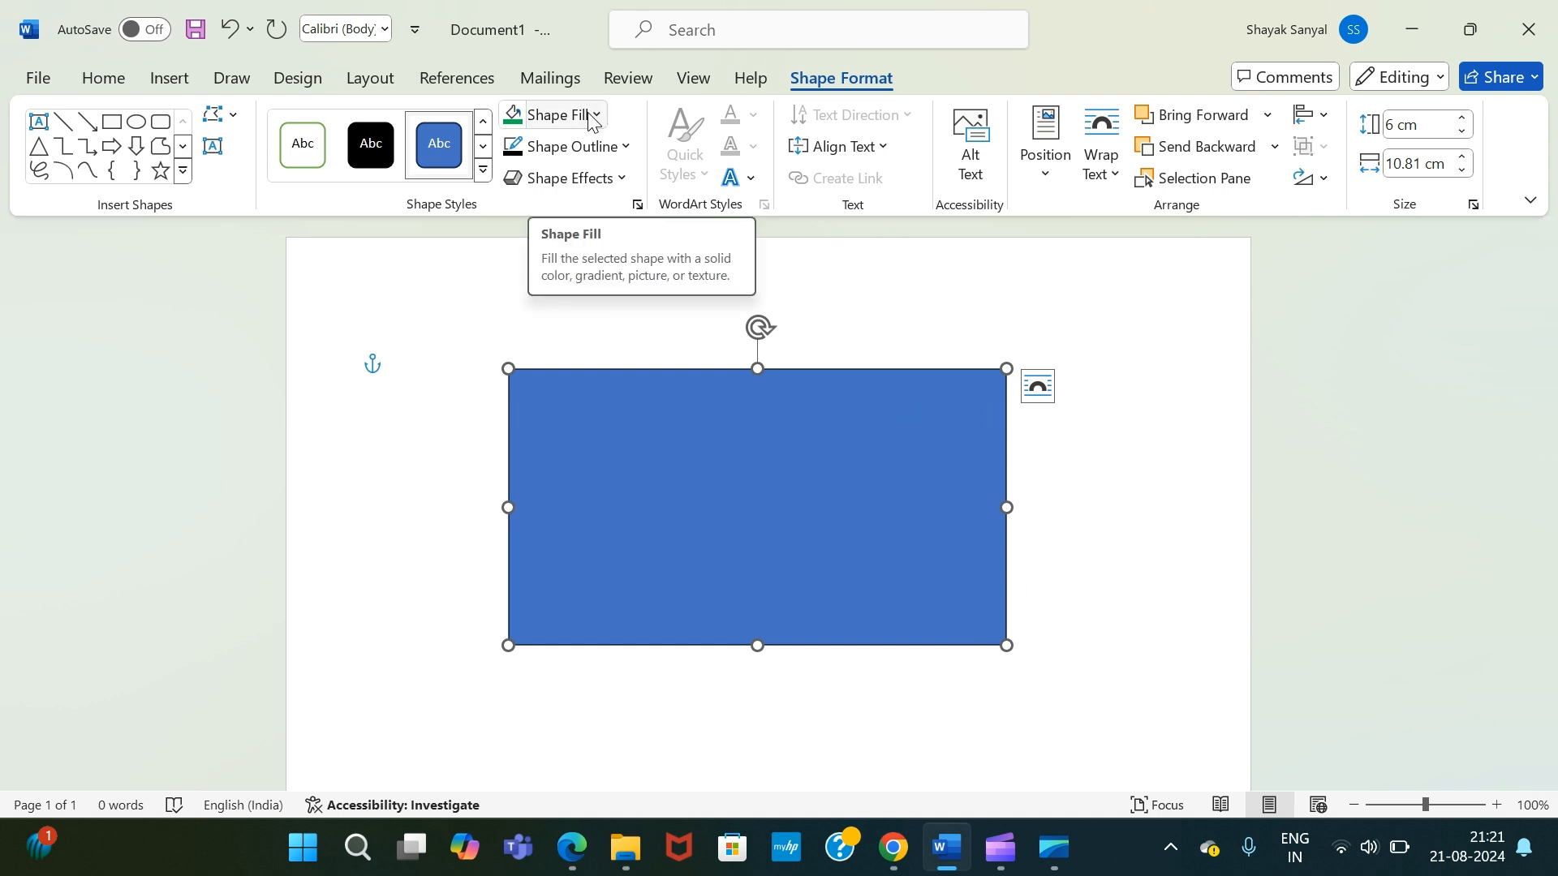
- Change the rectangle's Shape Fill from blue to standard Yellow
left_click(594, 116)
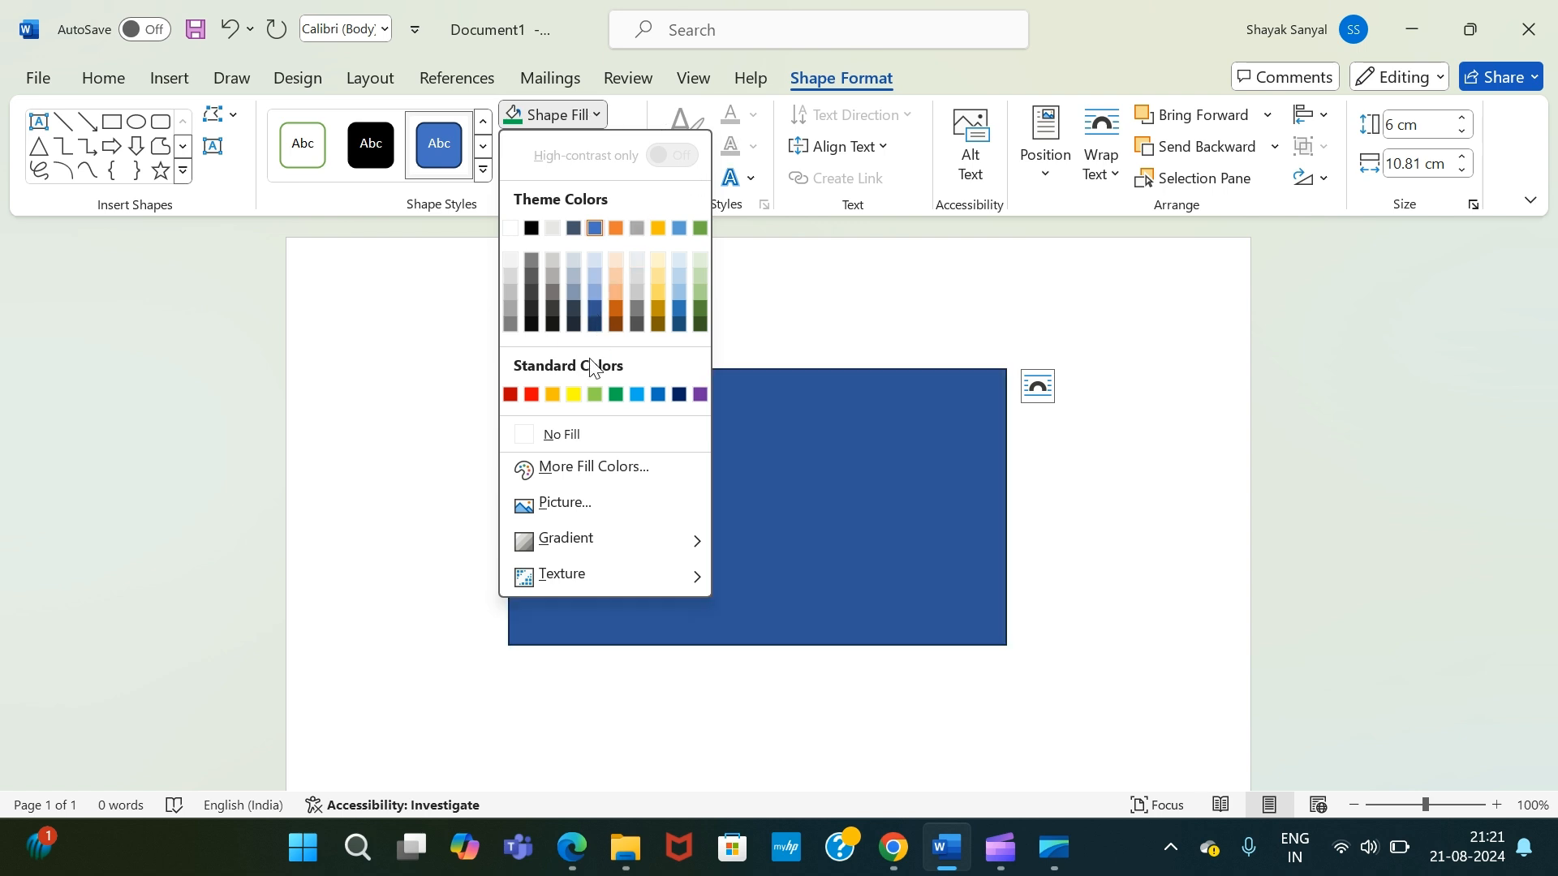
left_click(552, 394)
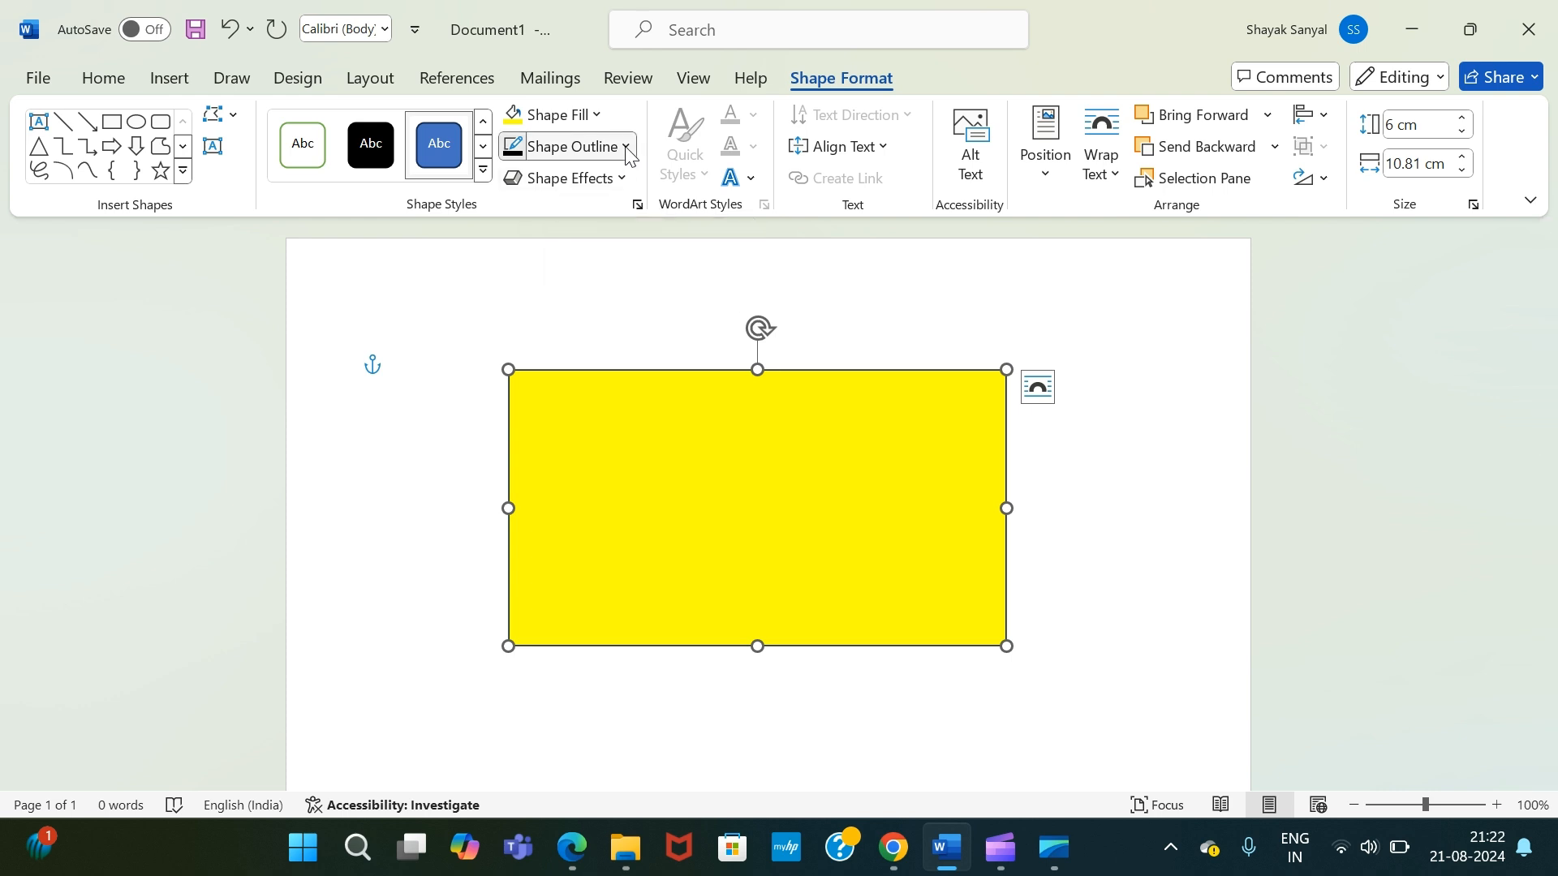
- Set the rectangle's Shape Outline to black with a heavy weight
left_click(567, 146)
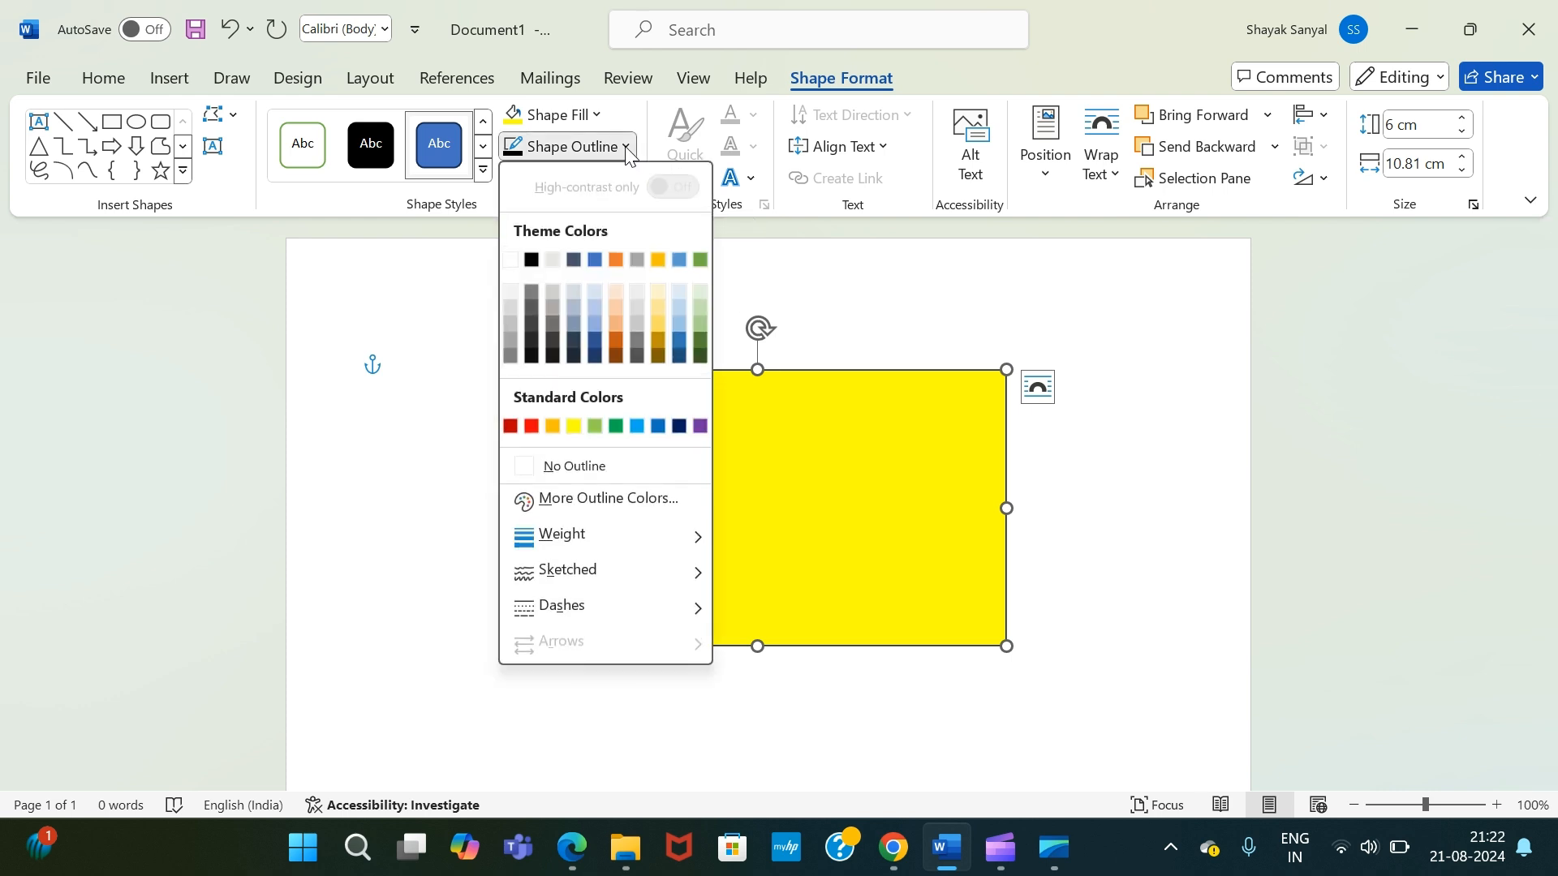
left_click(531, 260)
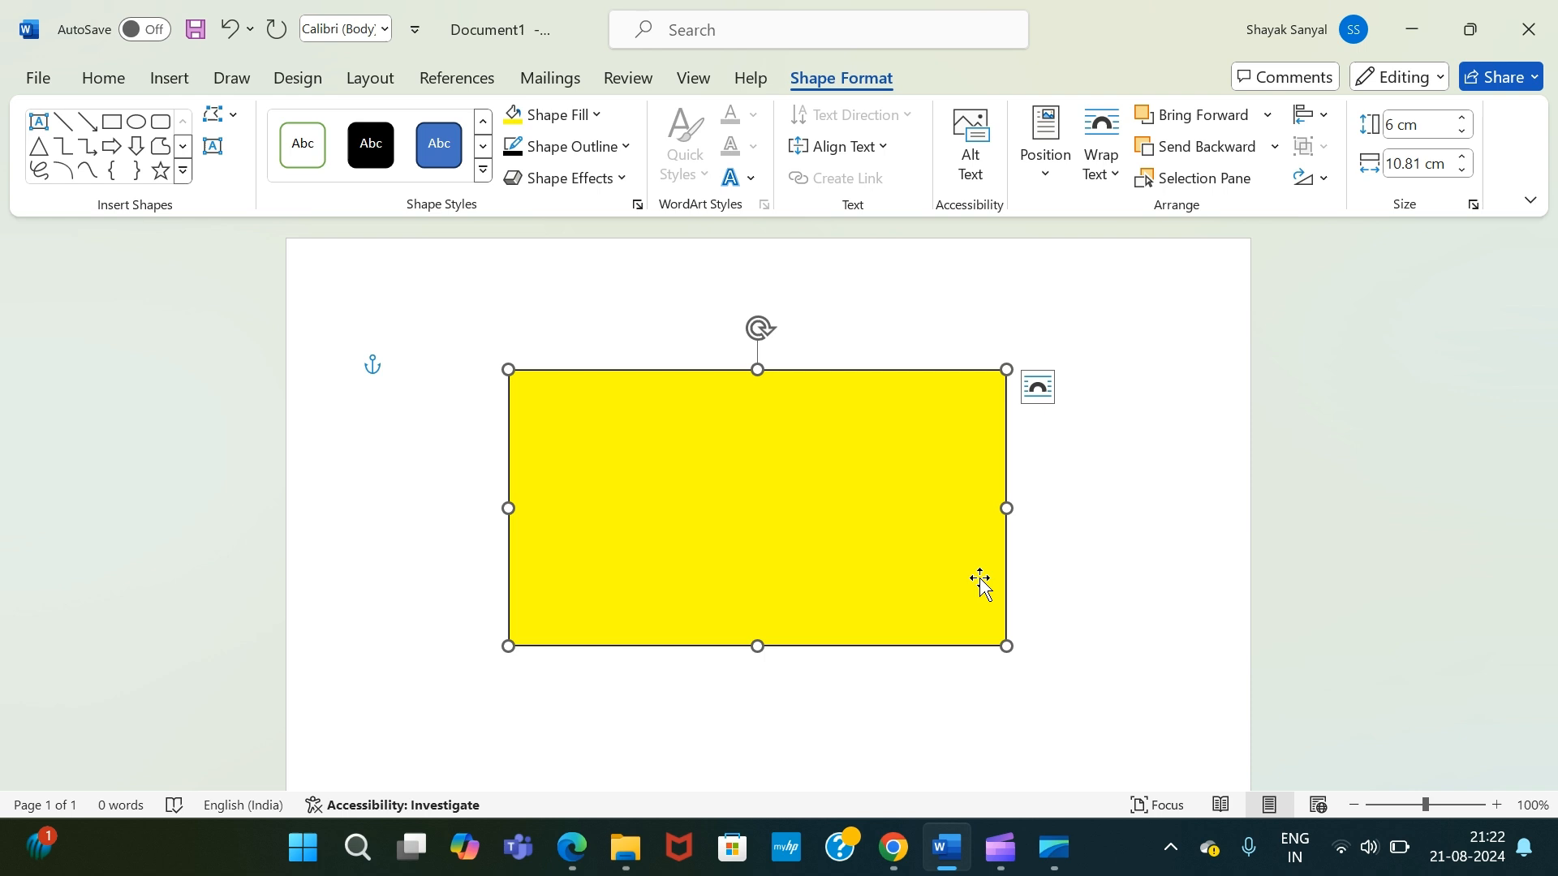
left_click(562, 146)
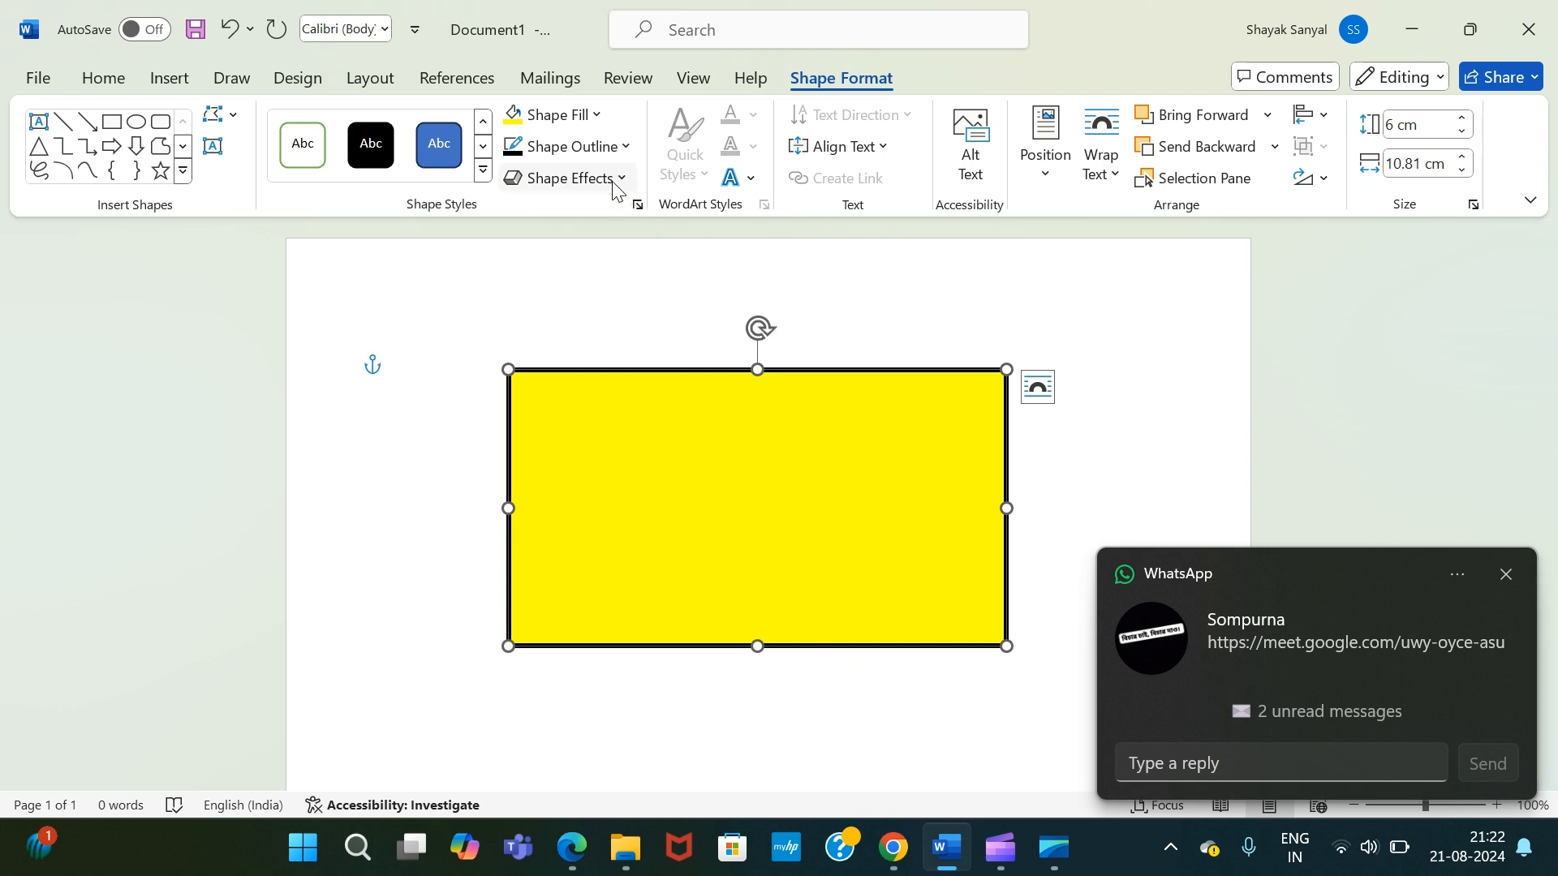
left_click(569, 178)
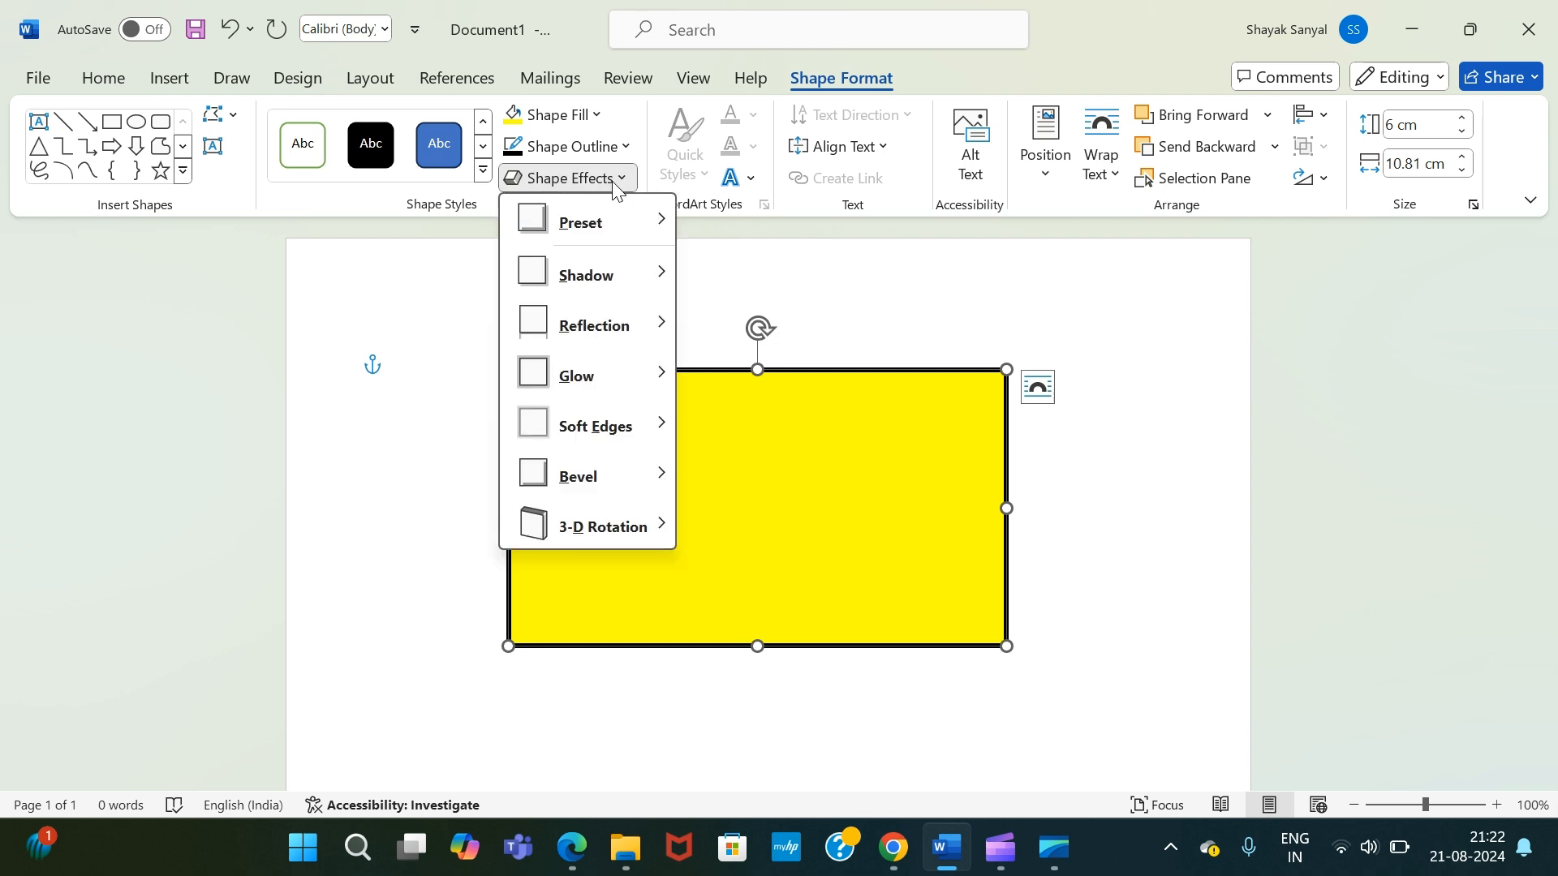
left_click(593, 526)
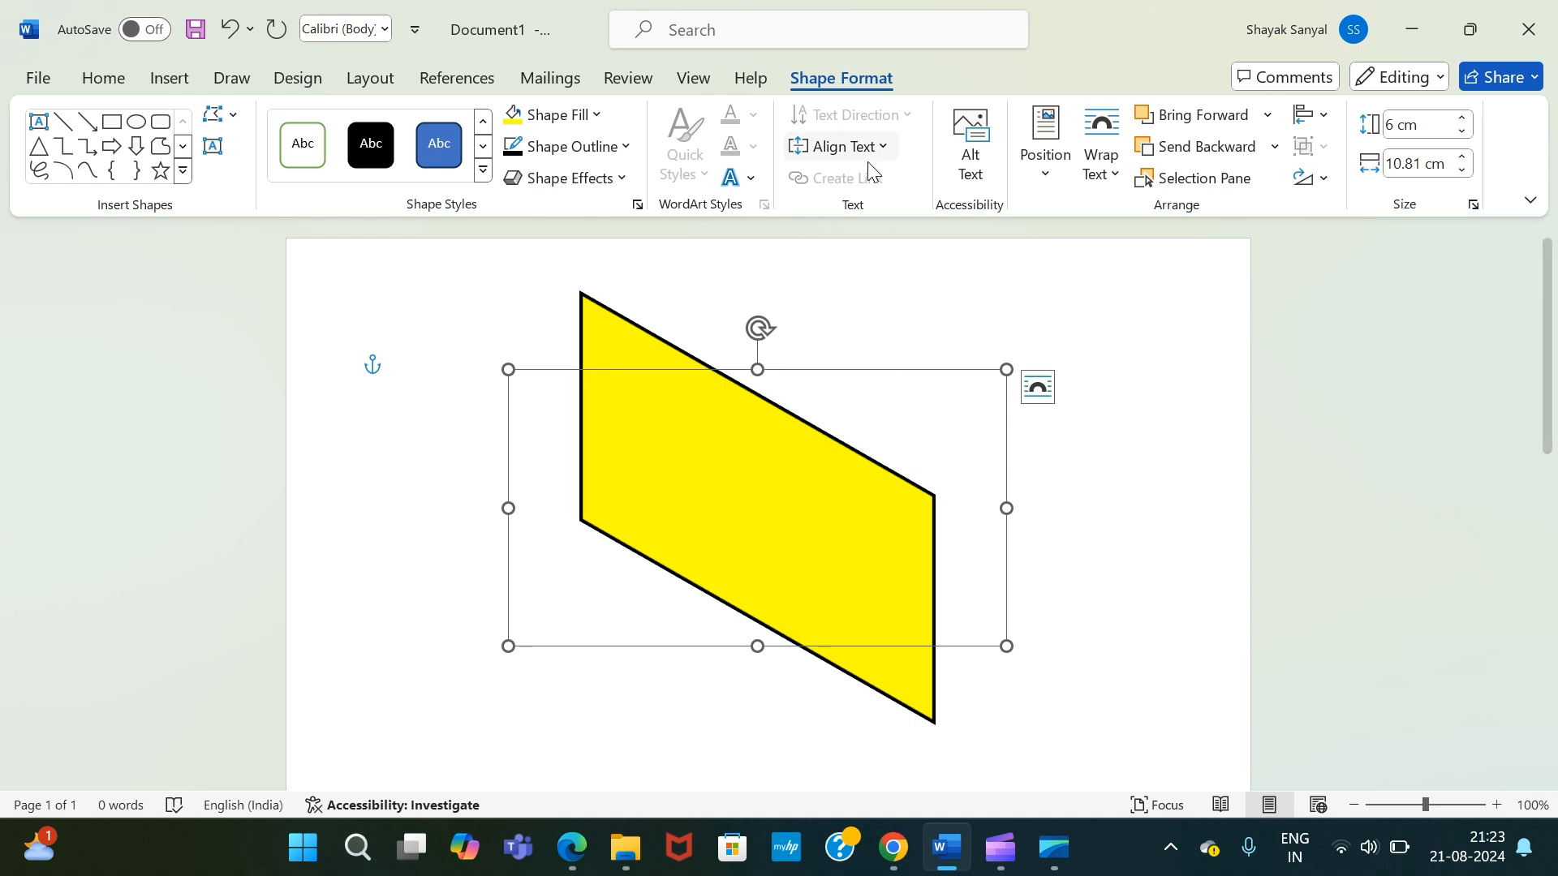
left_click(841, 146)
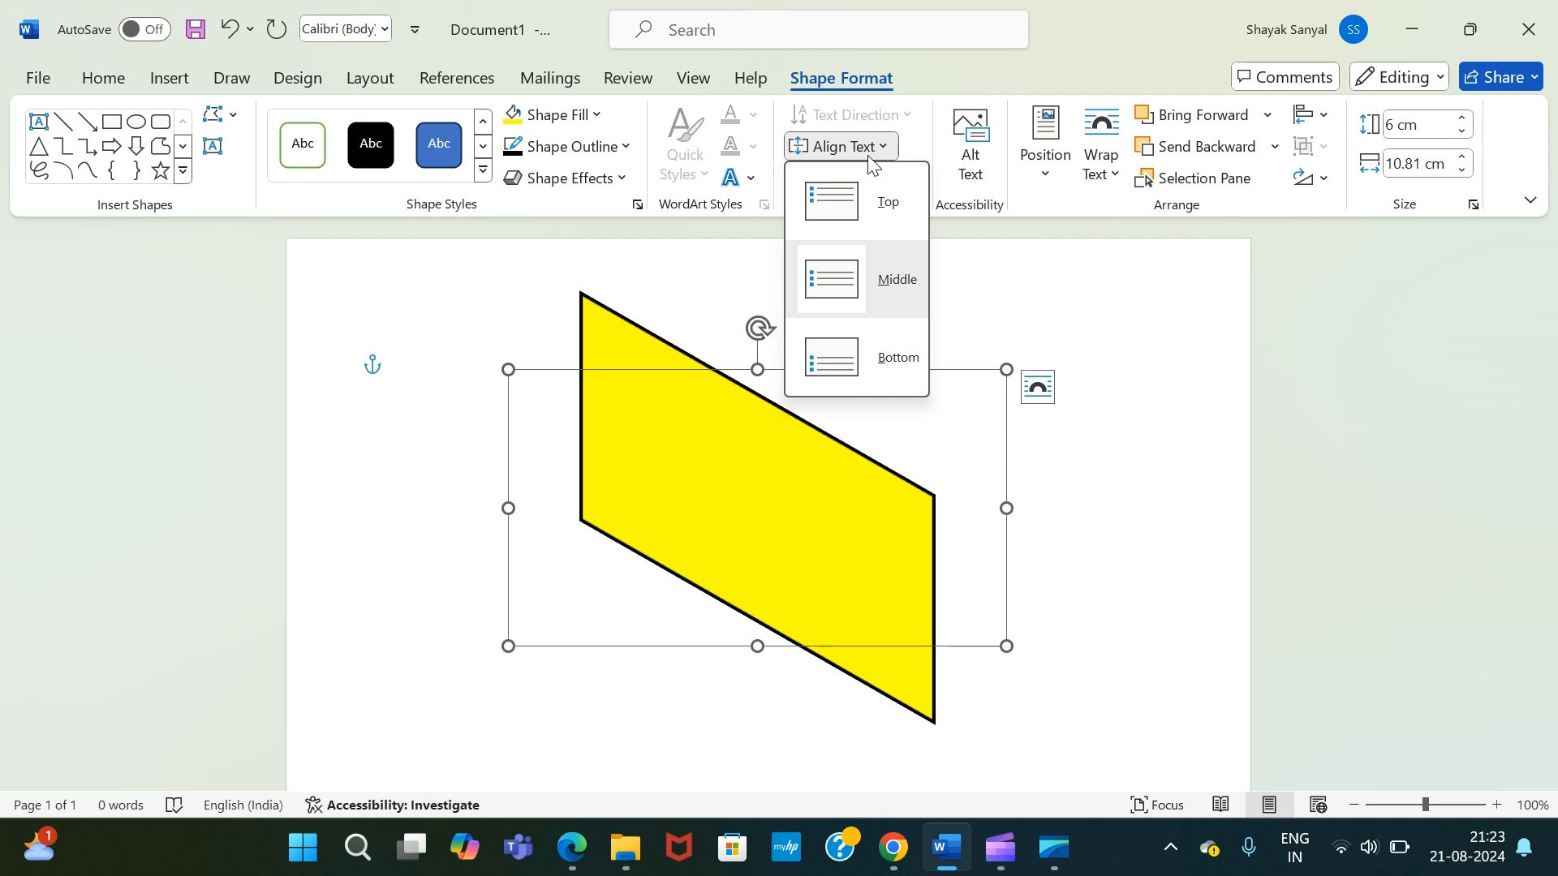
mouse_move(942, 210)
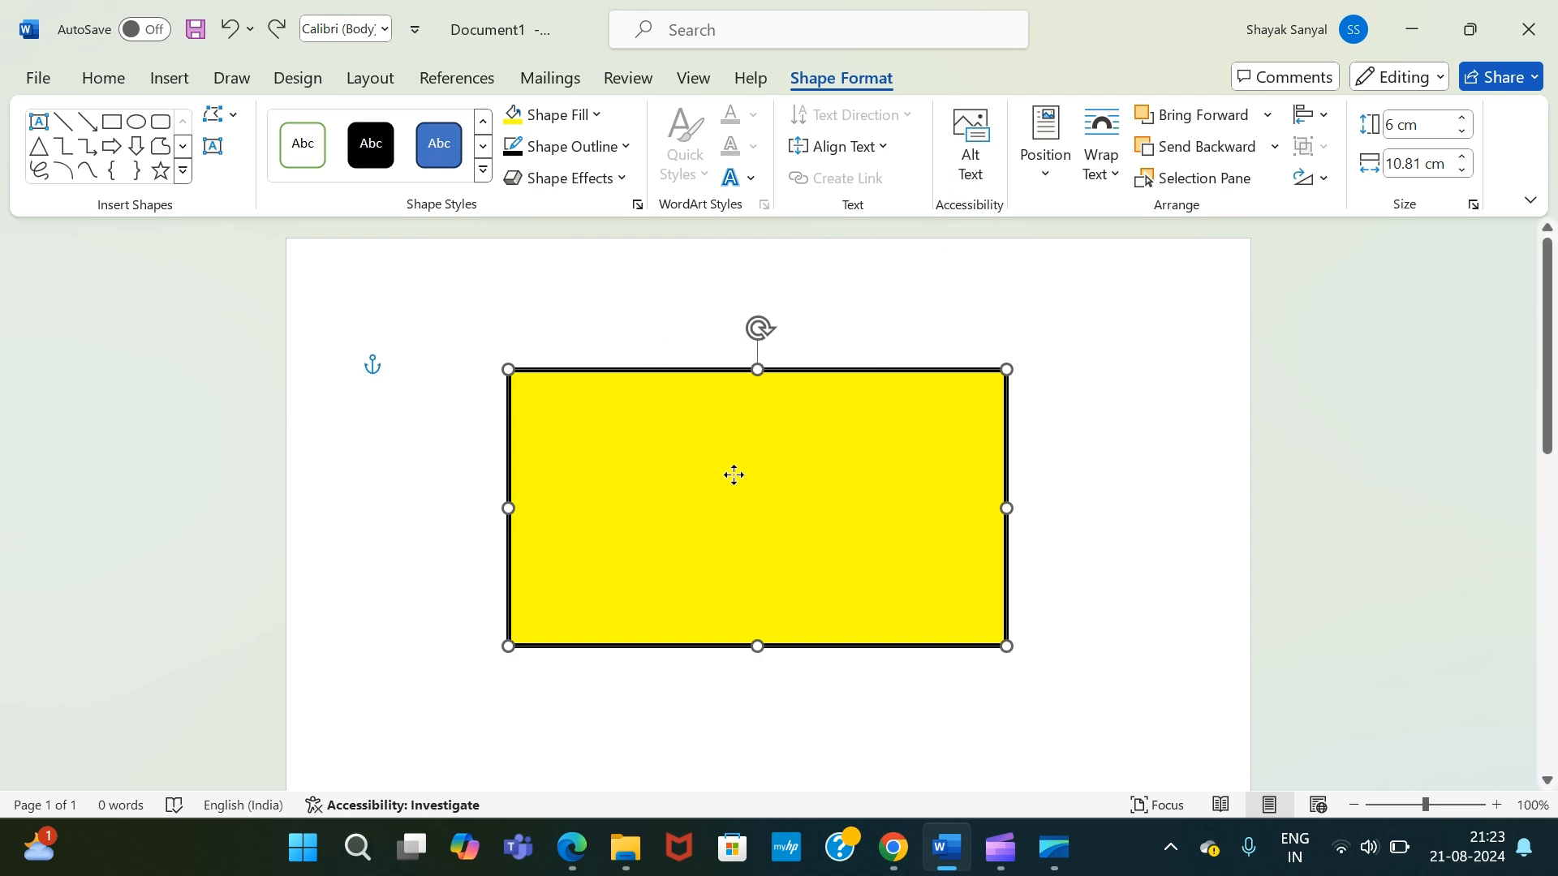
type("bvjewewvjeejbdba")
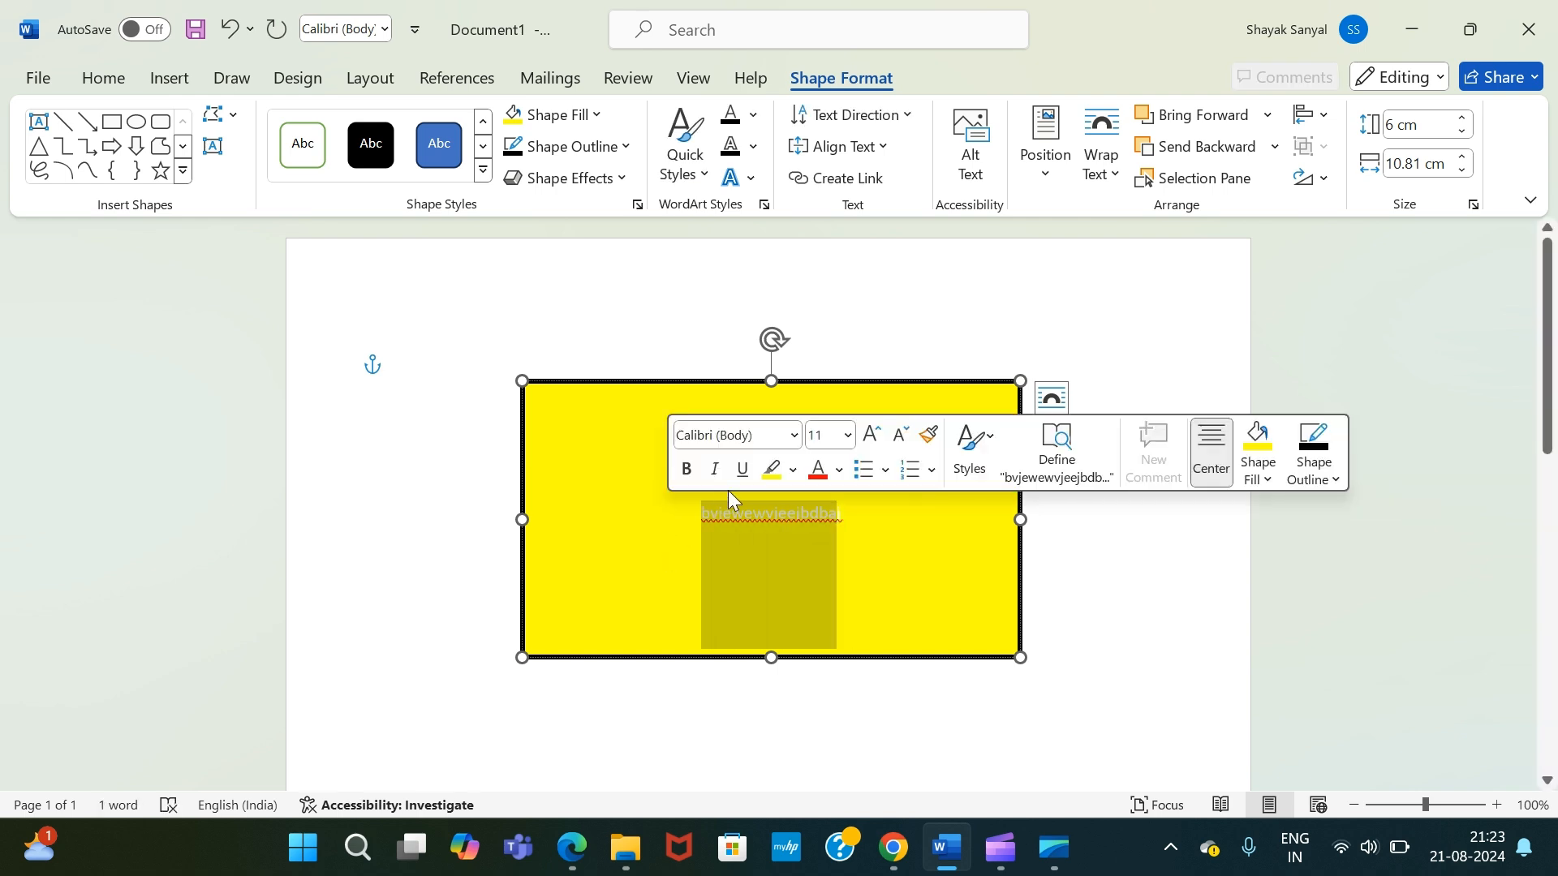
- Dismiss the highlight palette and mini toolbar without changes, then bring up the Alt Text pane
left_click(794, 470)
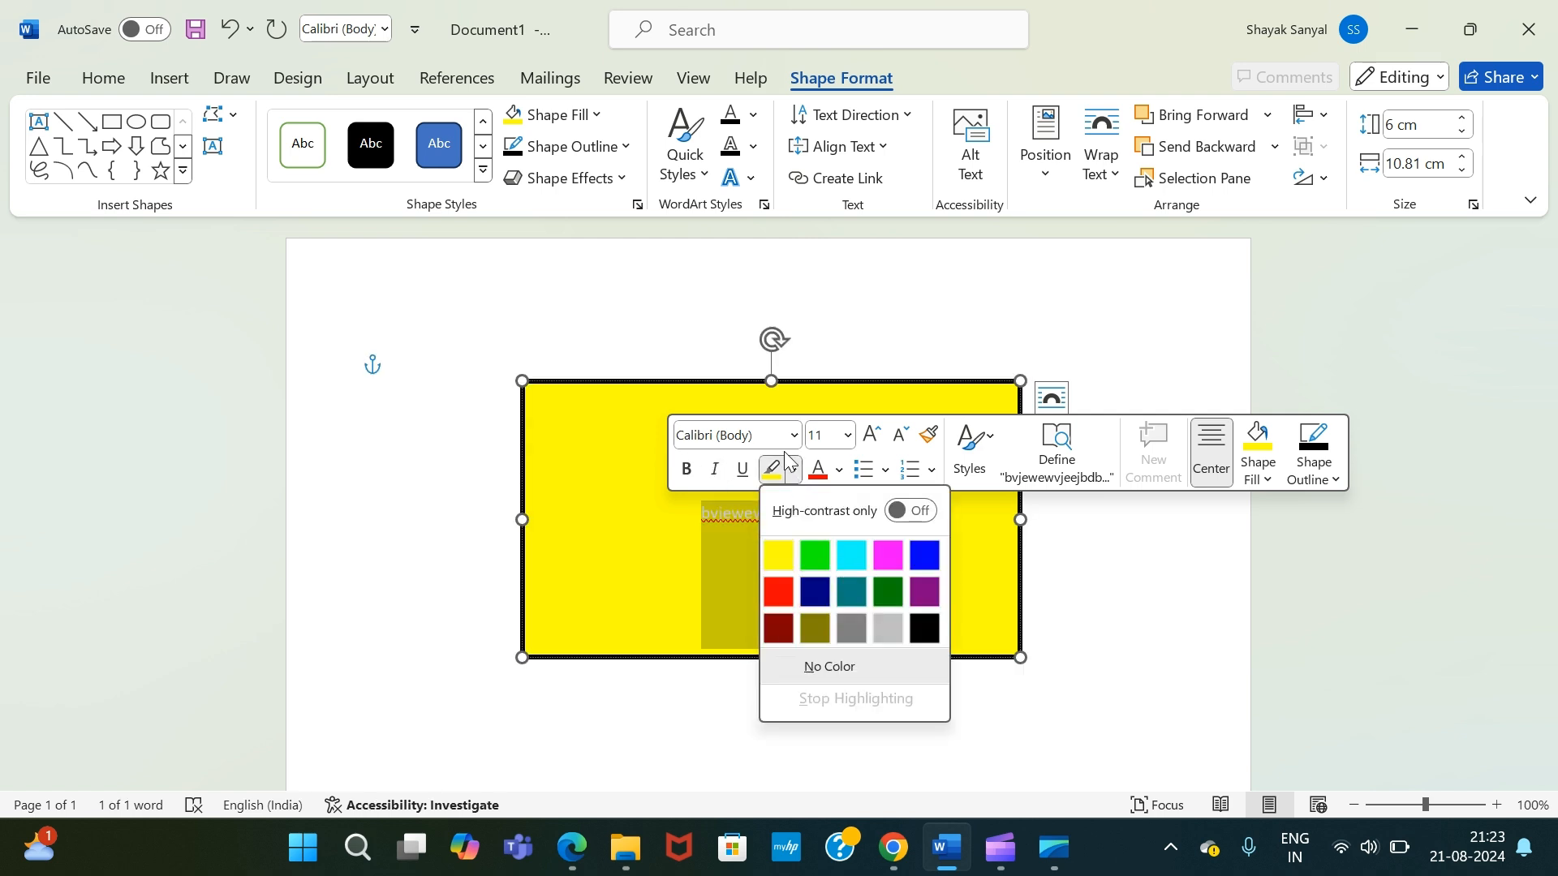
left_click(837, 474)
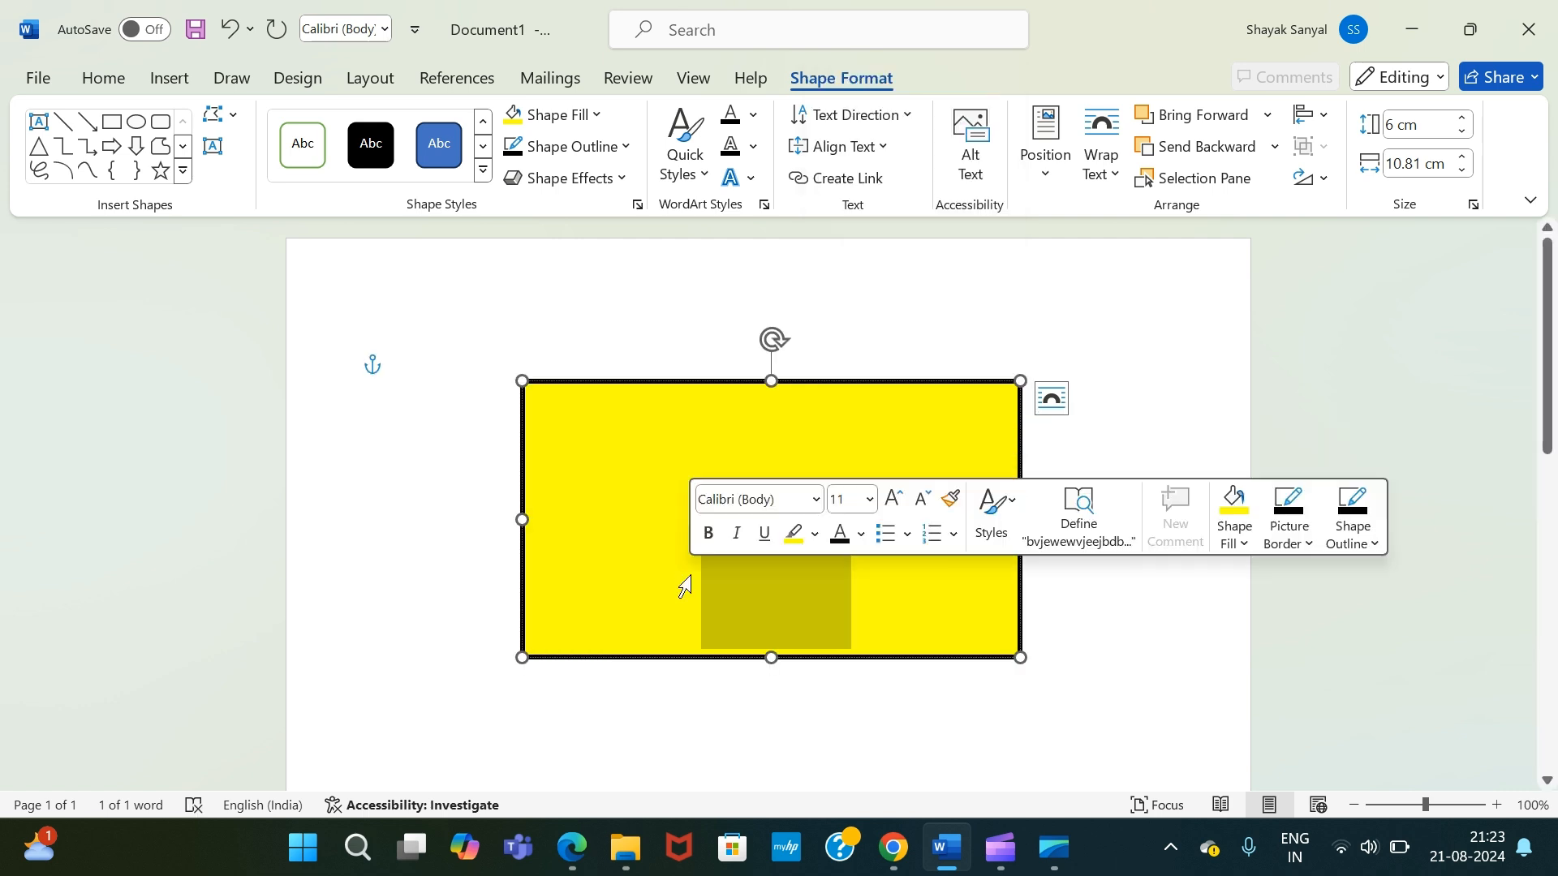
left_click(783, 537)
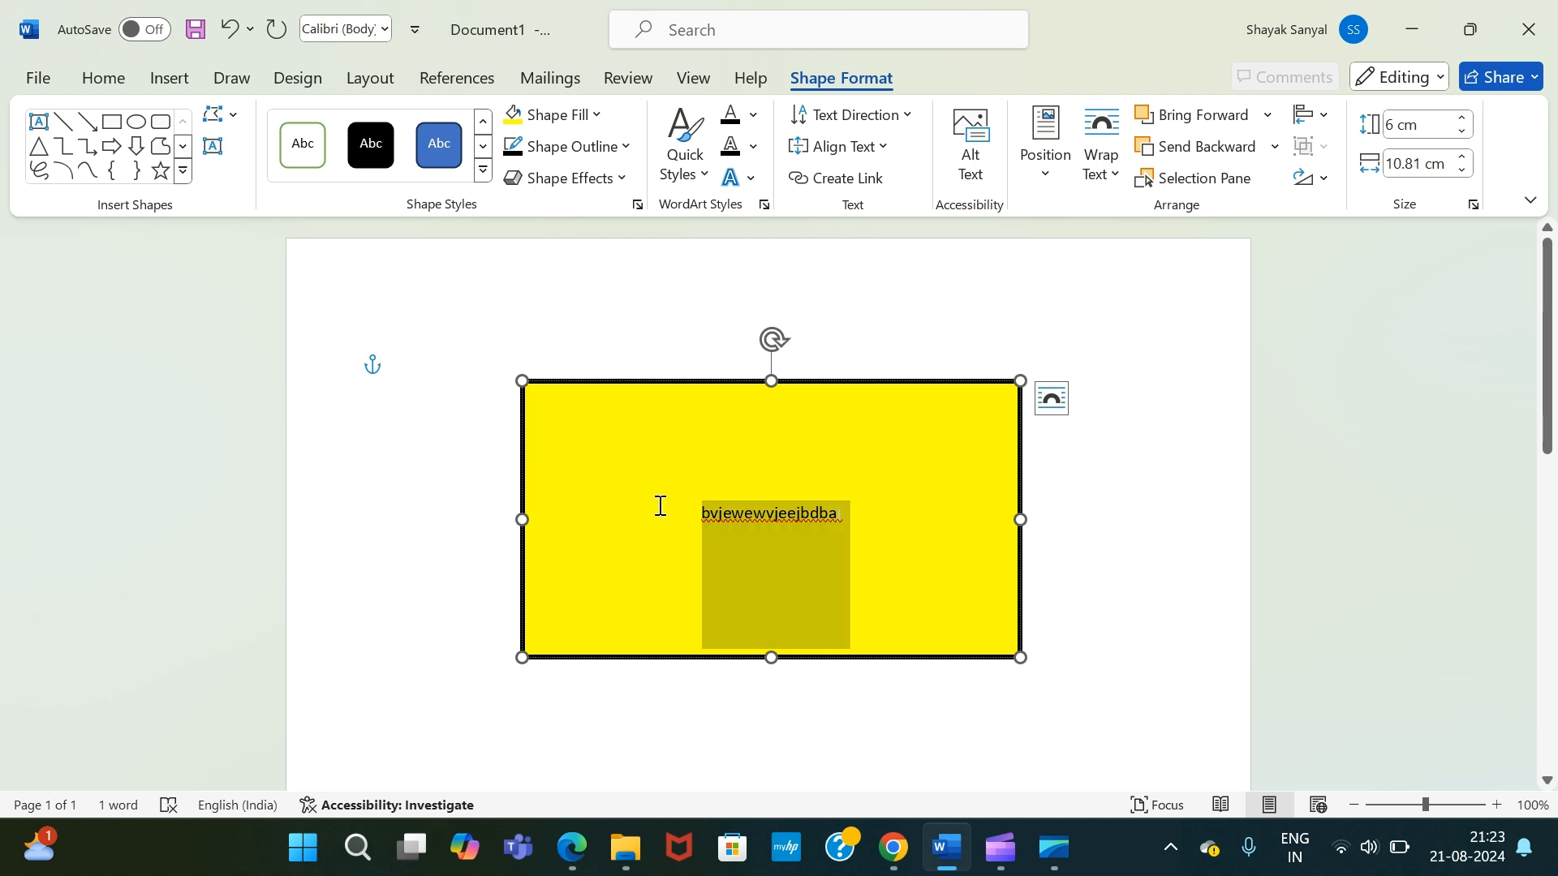
left_click(968, 138)
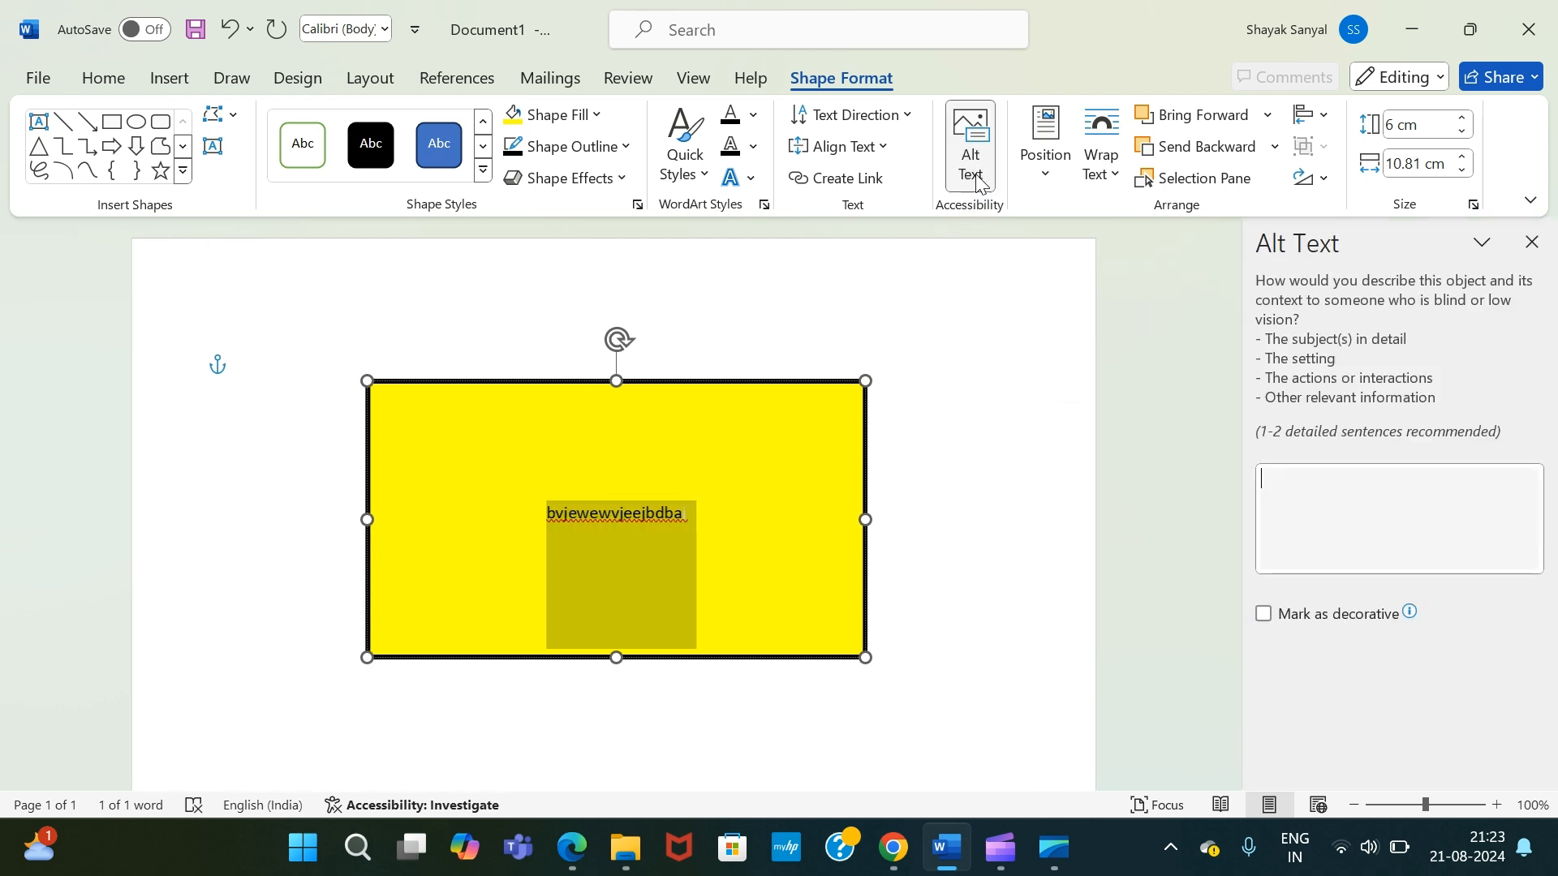
- Close the Alt Text pane and bottom-align the rectangle's text, showing Position choices
left_click(1531, 242)
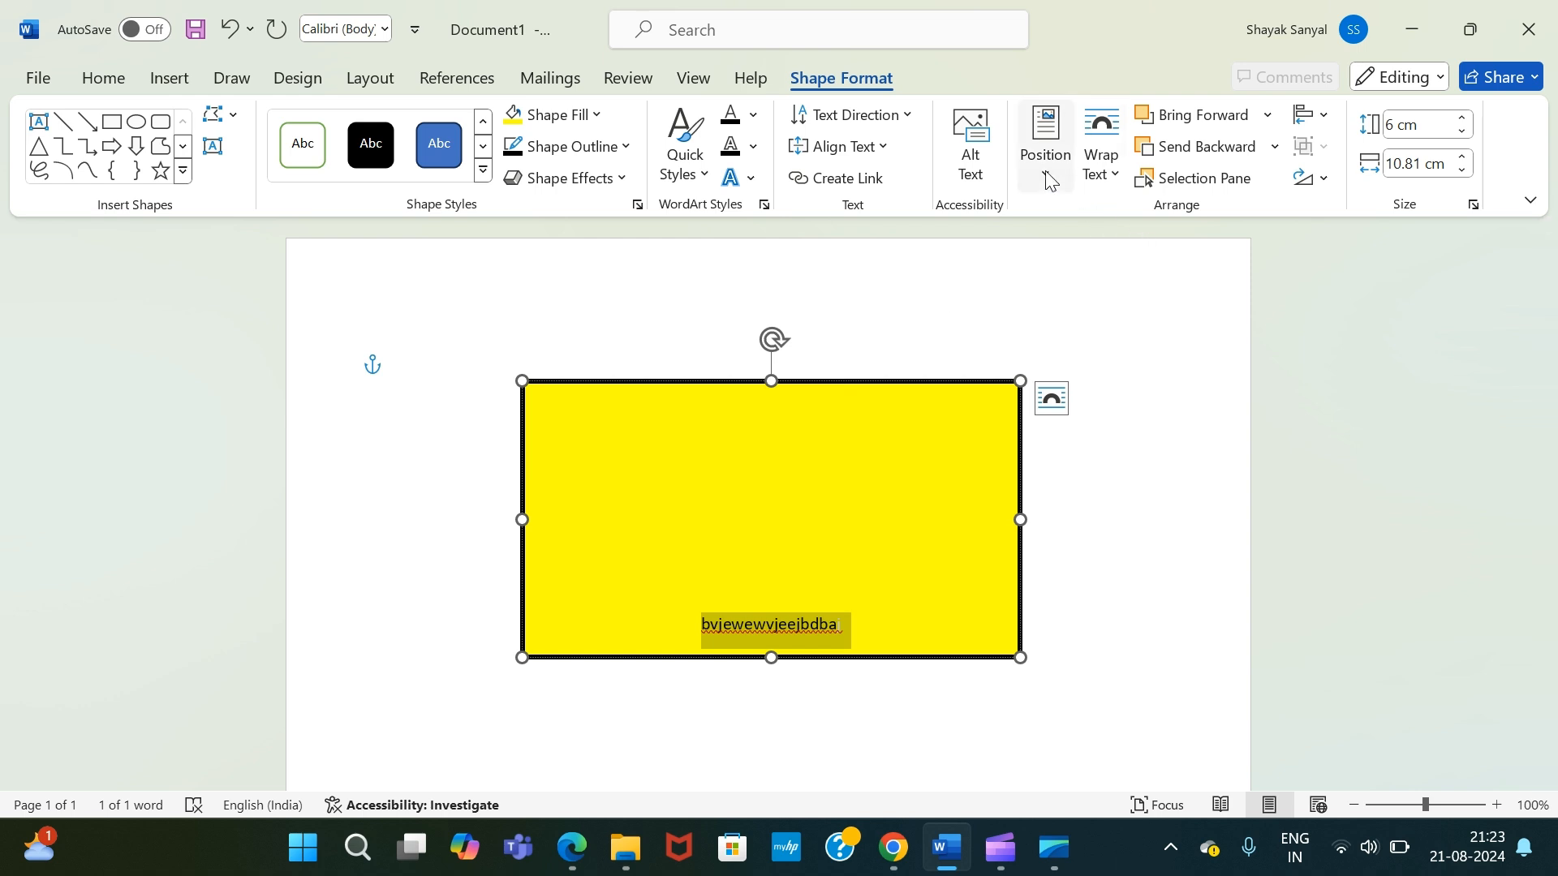
left_click(1044, 142)
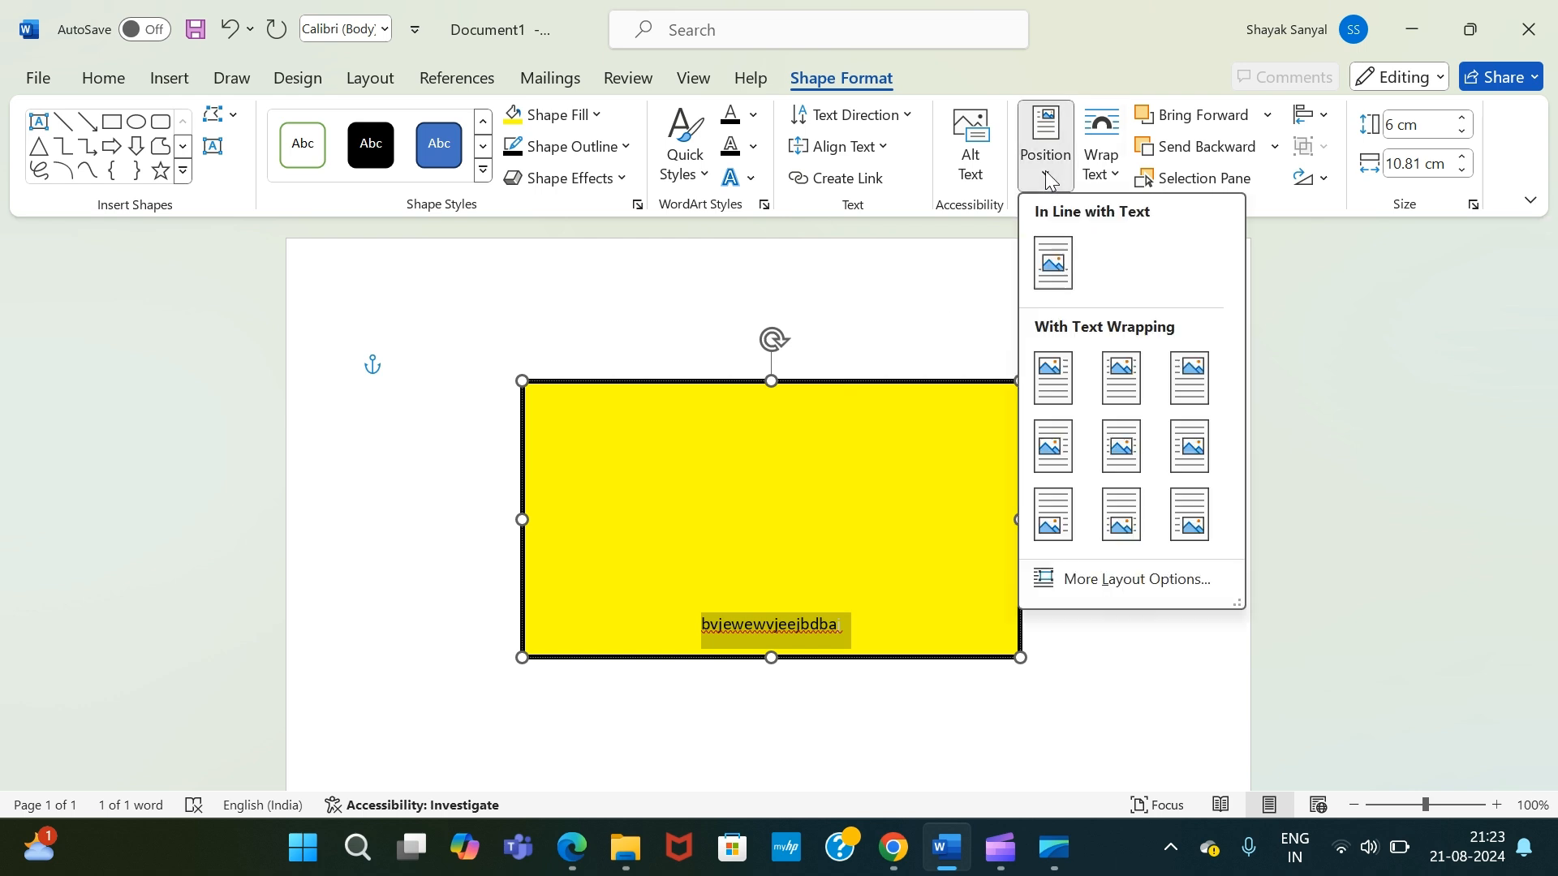